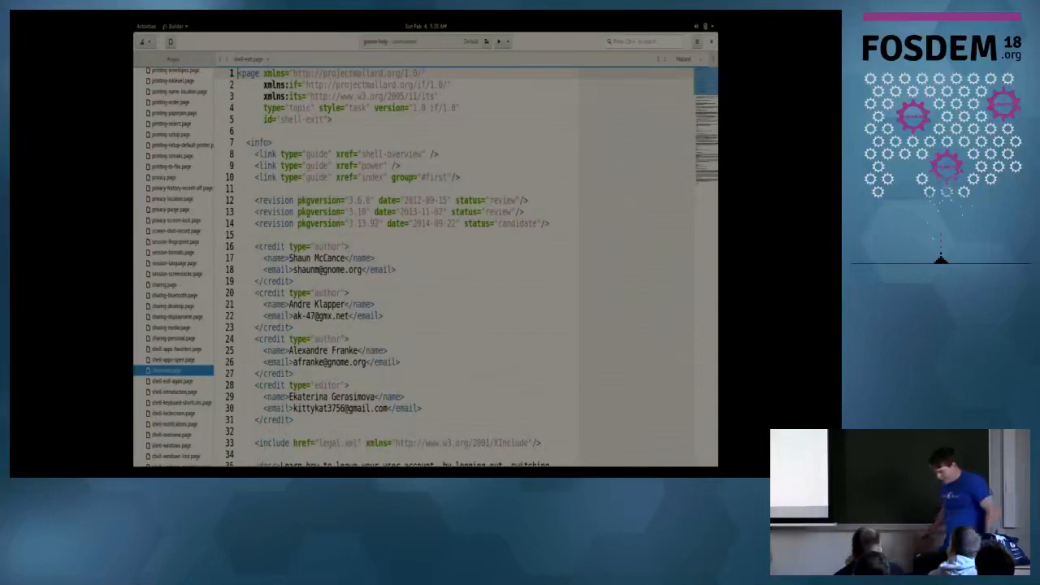
- Review the shell-exit page source: page element, revision and credits, logout section id and if:test note
double_click(248, 74)
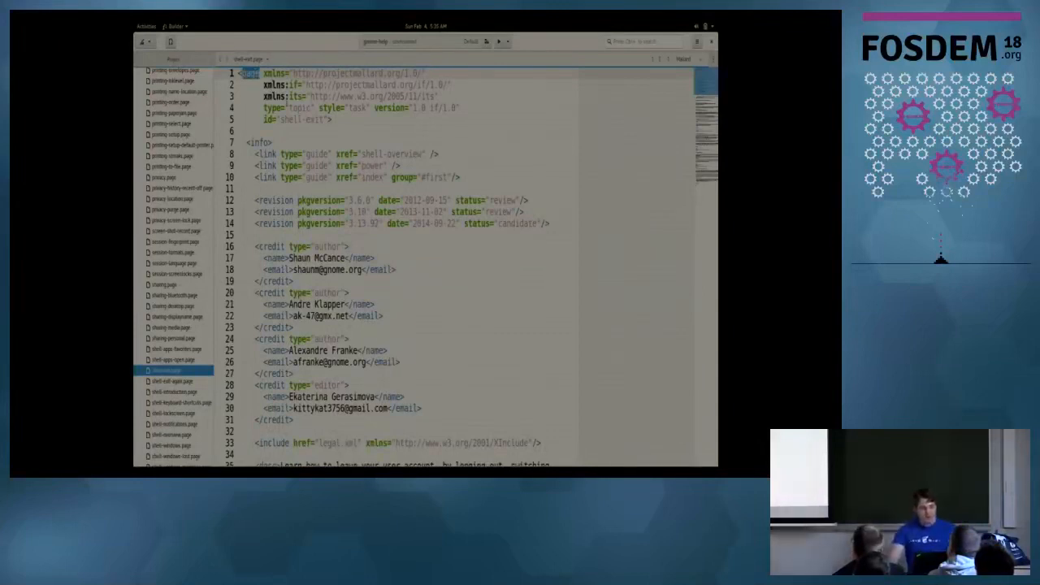
drag(277, 153, 346, 304)
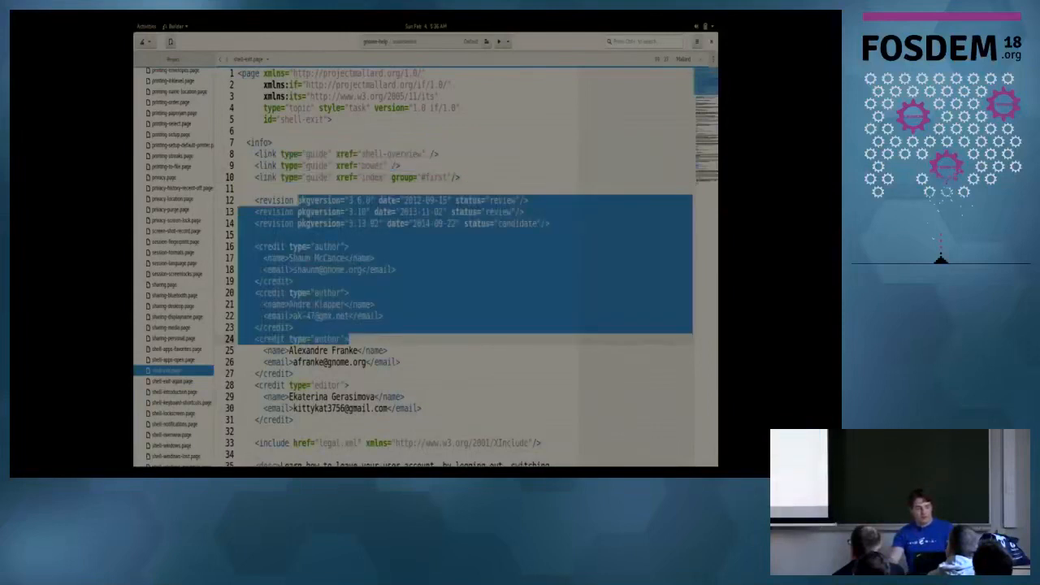
scroll(down, 3)
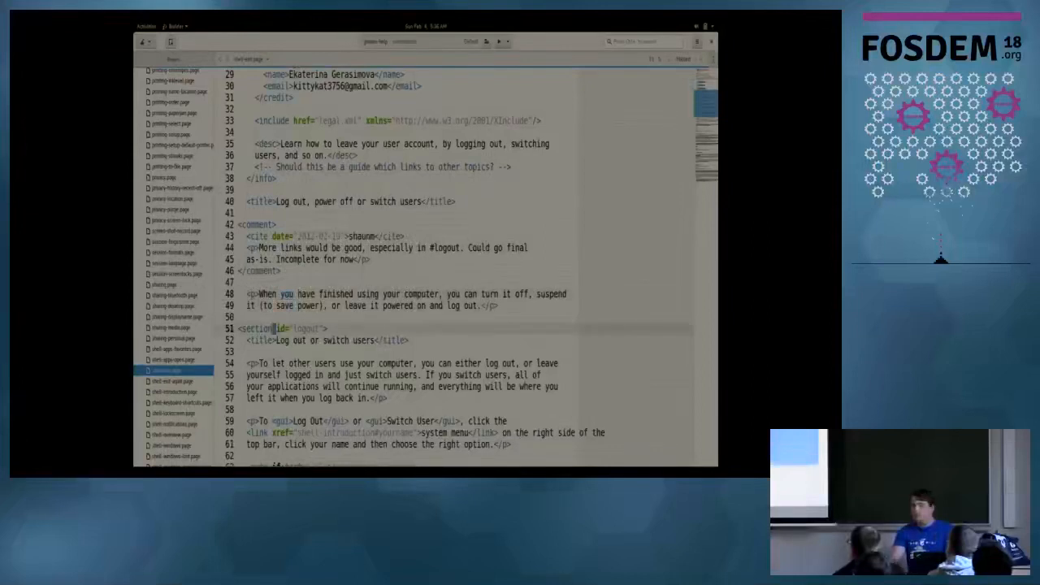
scroll(down, 3)
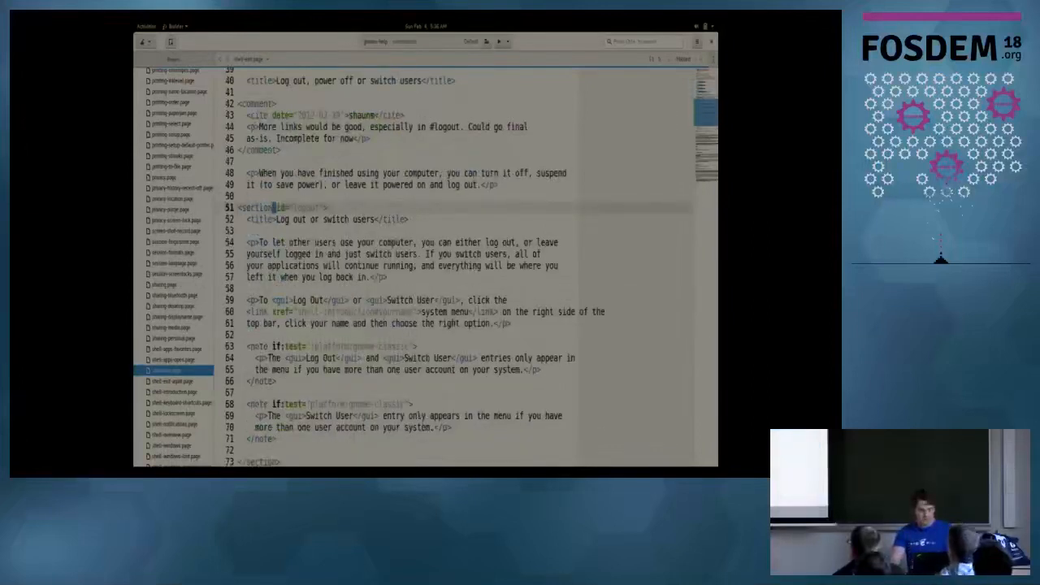
scroll(down, 3)
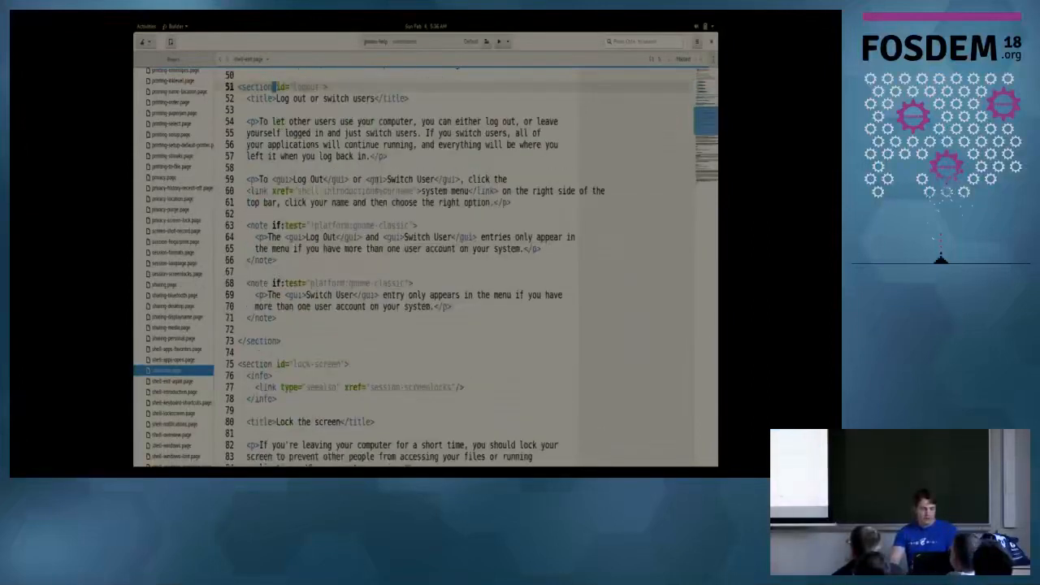
double_click(412, 178)
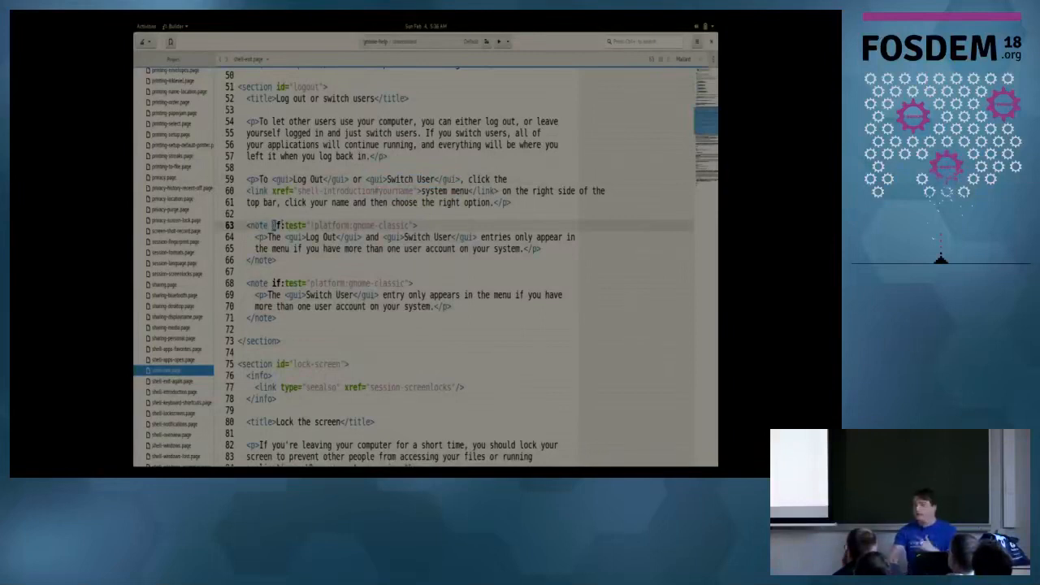
double_click(290, 225)
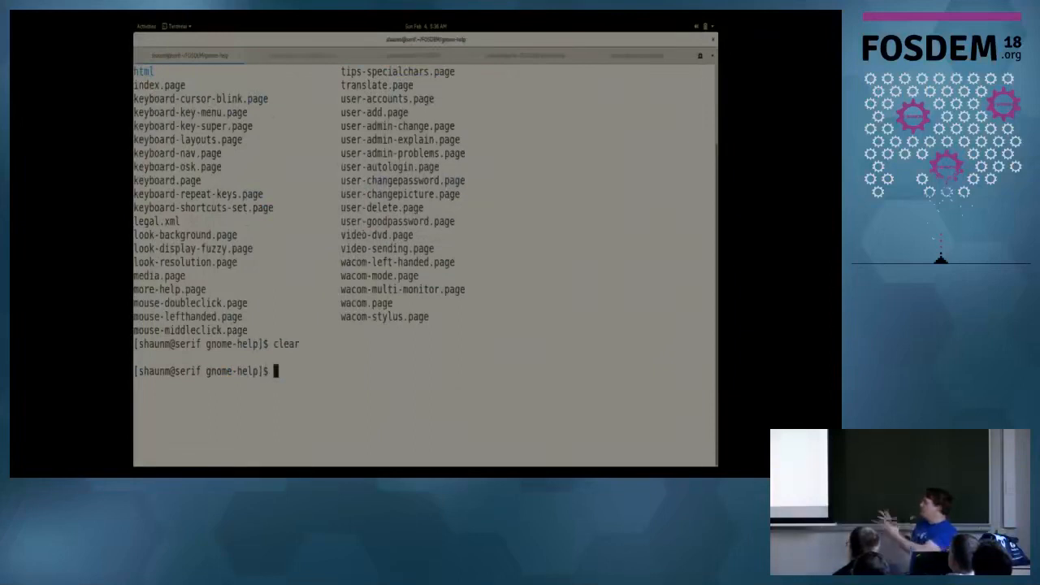
- Run yelp-check -h to list the checker's commands
text(yelp-che)
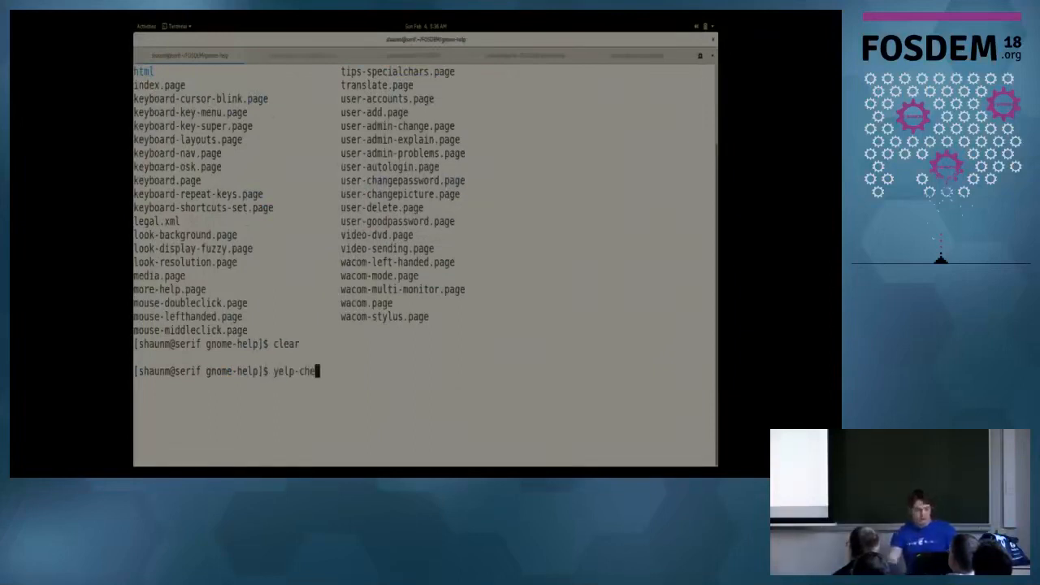
key(Return)
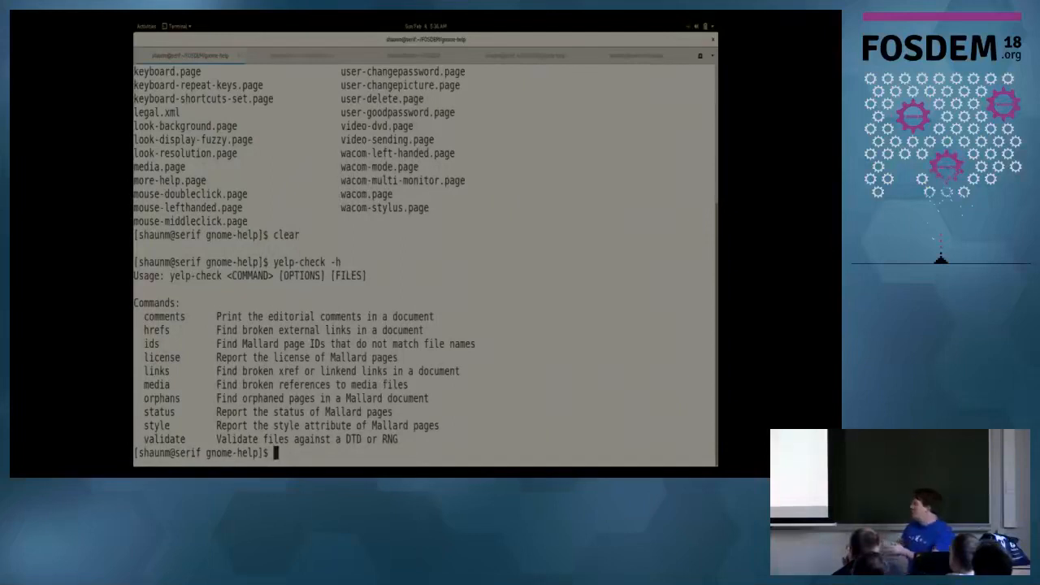
- Build the help pages as HTML into html/ with yelp-build html -o html/
text(y)
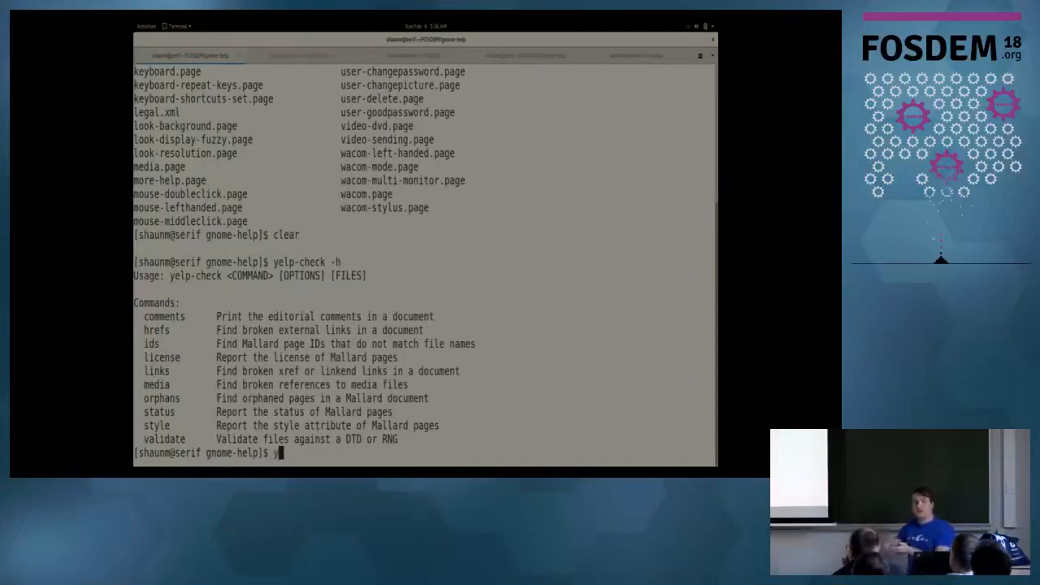
text(yelp-build)
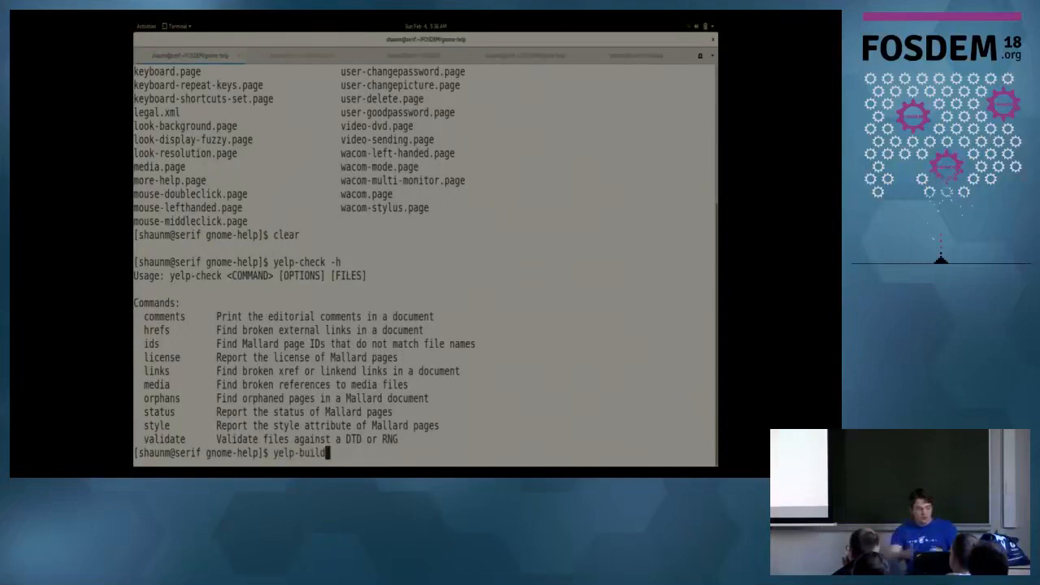
text(ht)
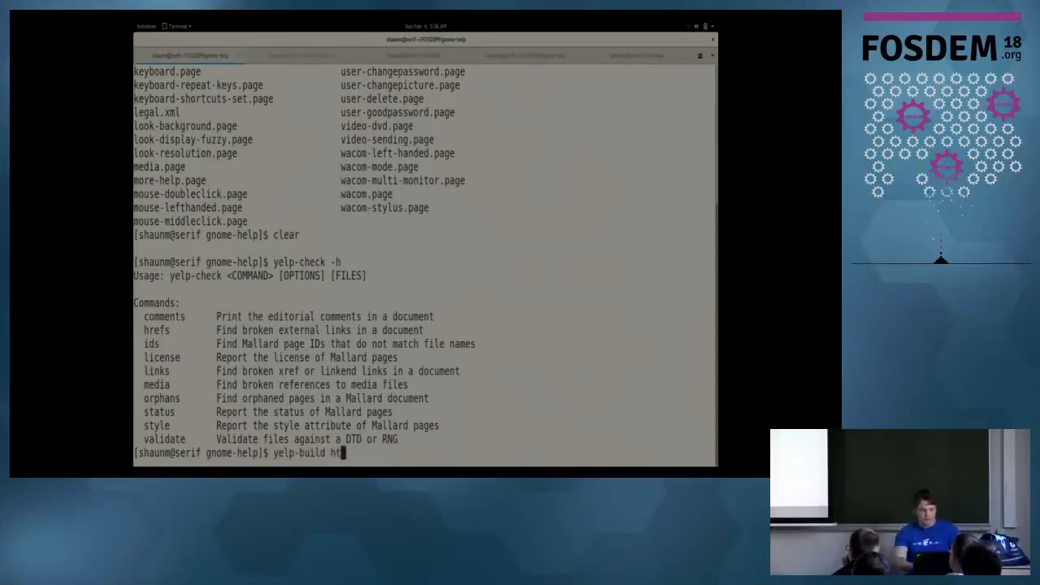
text(ml -o html/ .)
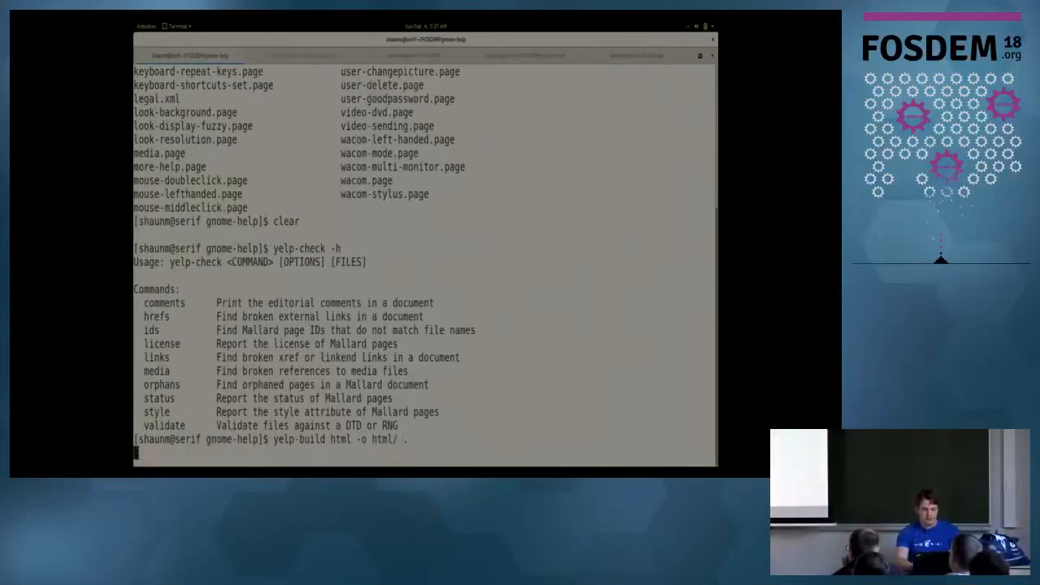
key(Return)
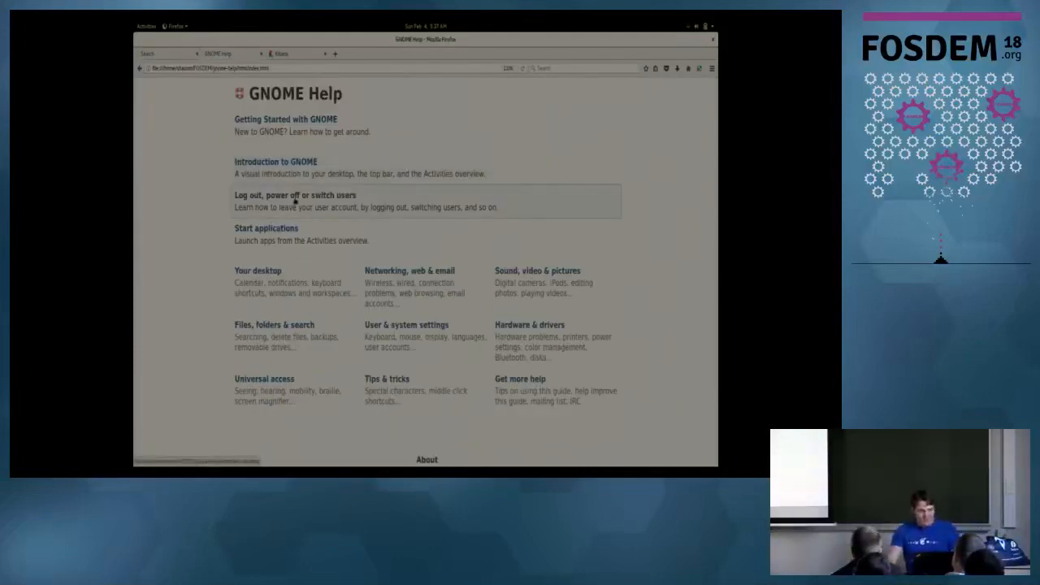
- View the built 'Log out, power off or switch users' page in Firefox
click(294, 195)
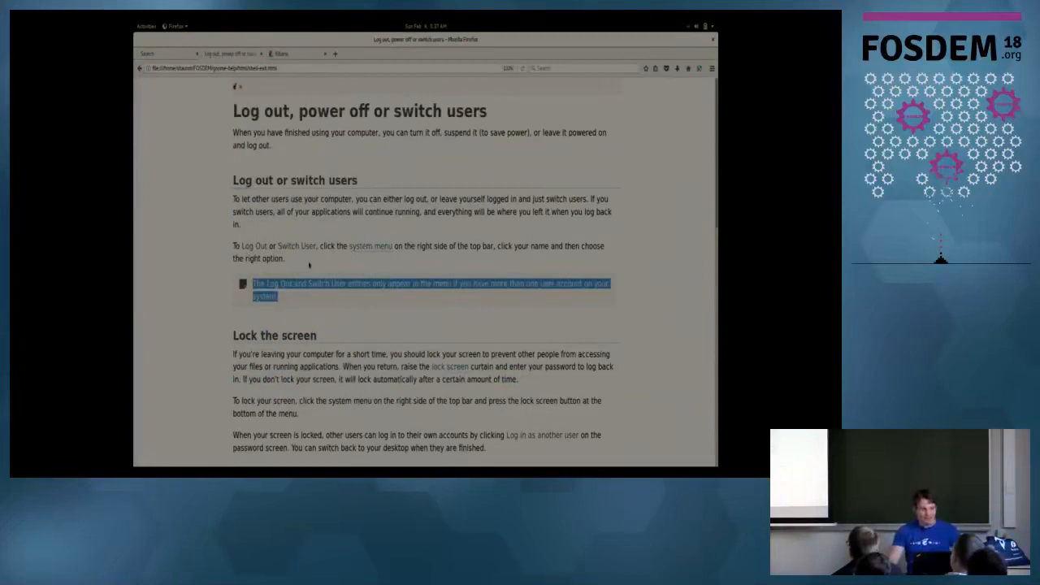
mouse_move(390, 302)
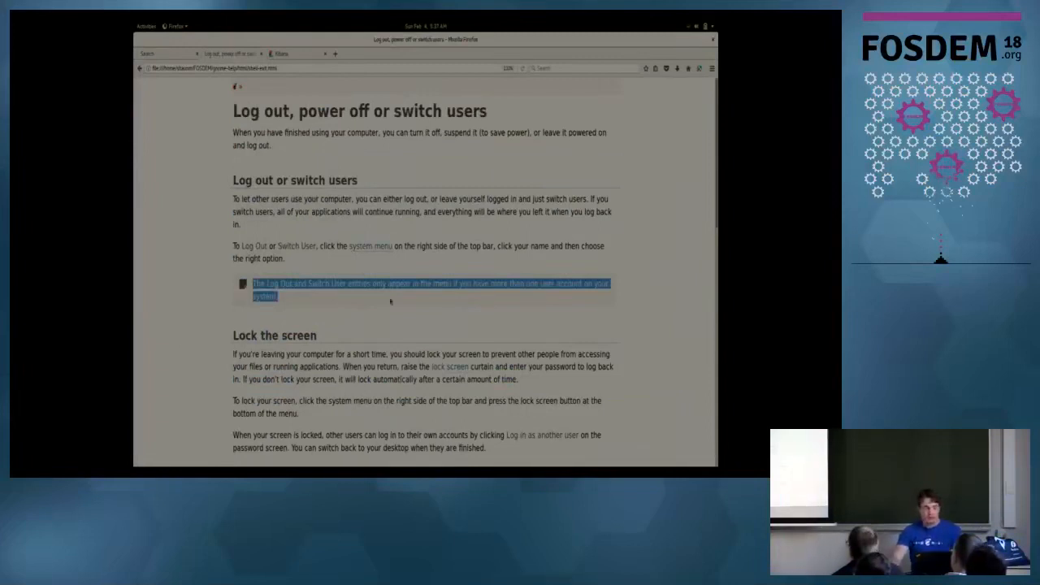
scroll(down, 3)
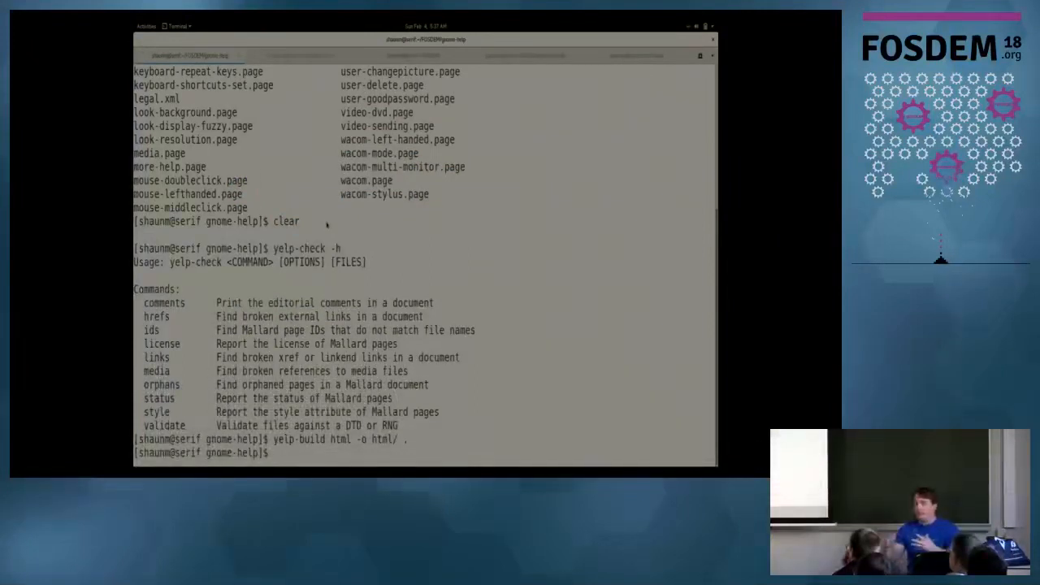
- Launch yelp on the current help source directory
text(yelp .)
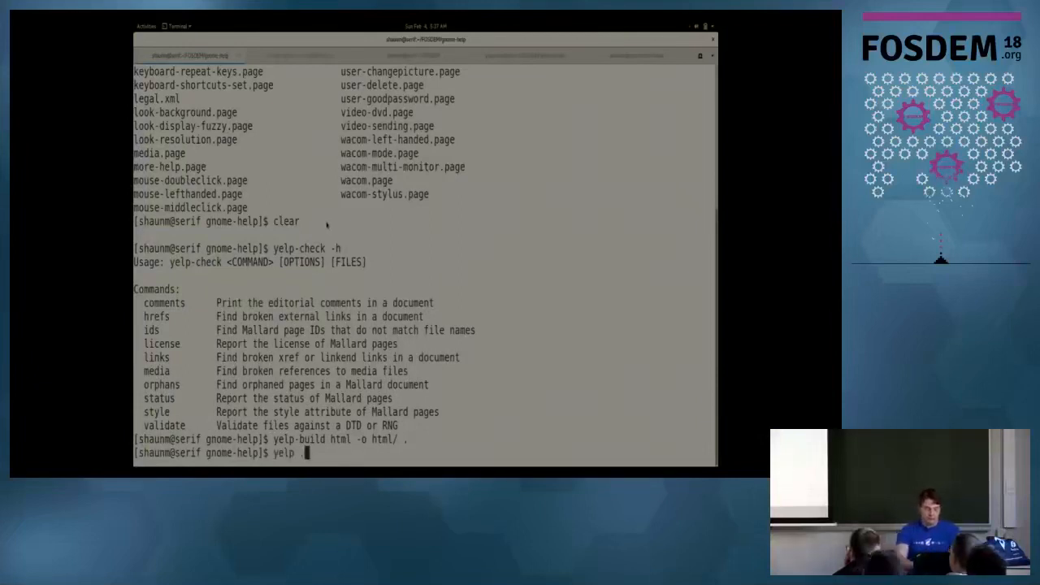
key(Return)
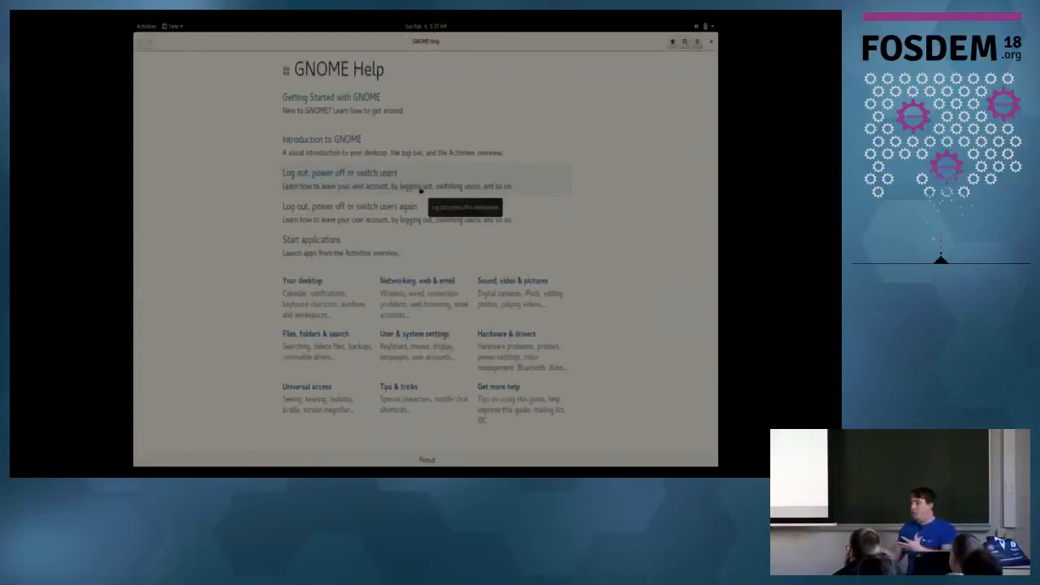
- Open the 'Log out, power off or switch users' topic in Yelp
click(339, 173)
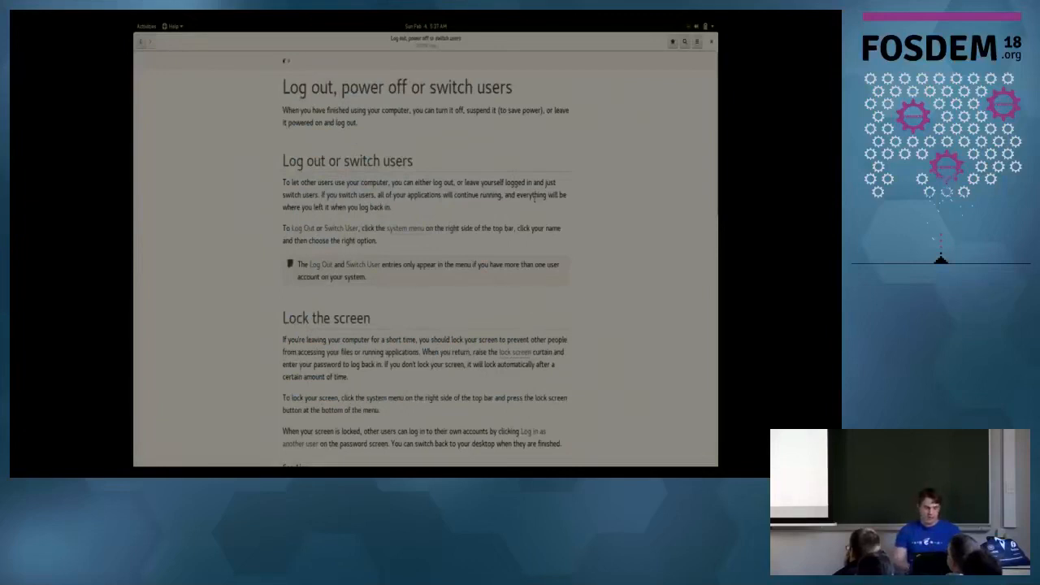
mouse_move(563, 210)
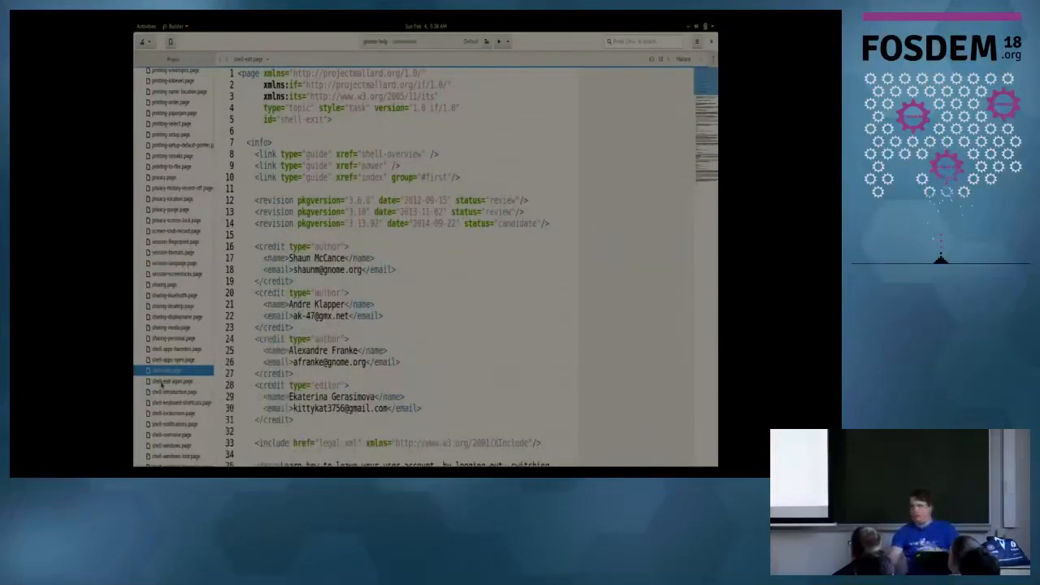
- Browse the project's page files in Builder's sidebar
click(170, 381)
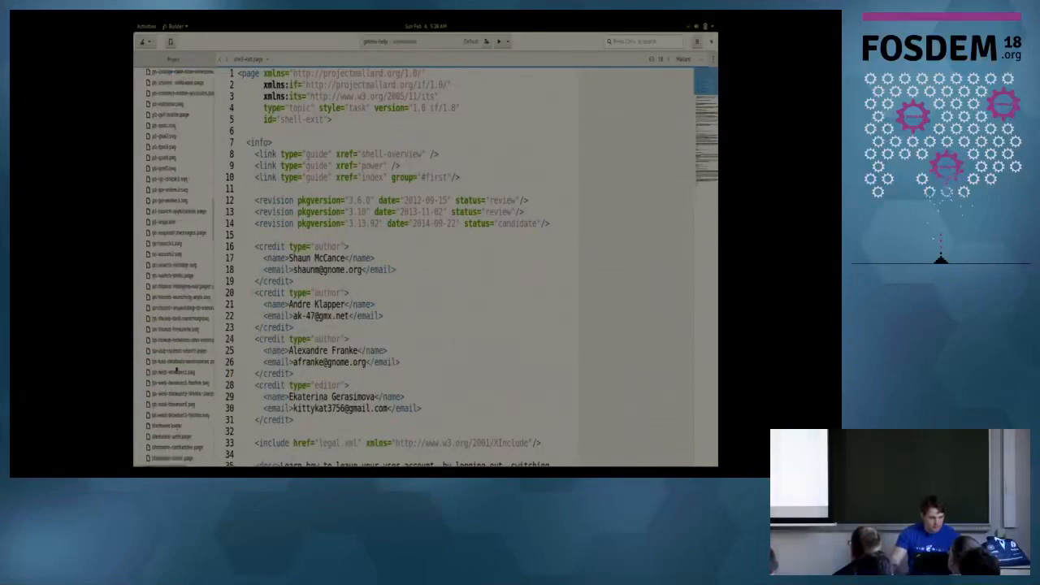
scroll(down, 3)
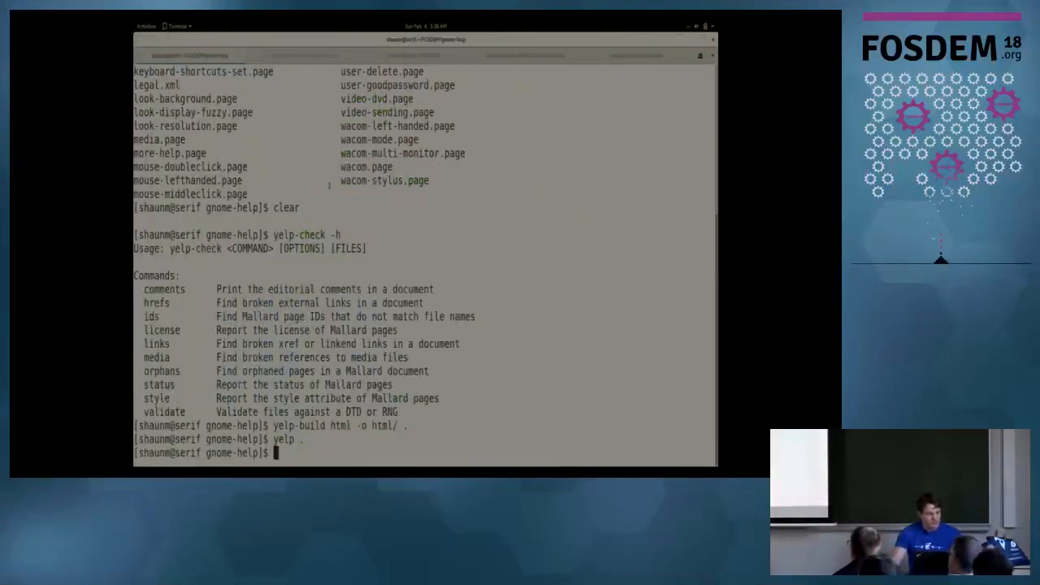
- Relaunch yelp, open the log-out page and bring its See Also and GNOME Help links into view
key(Return)
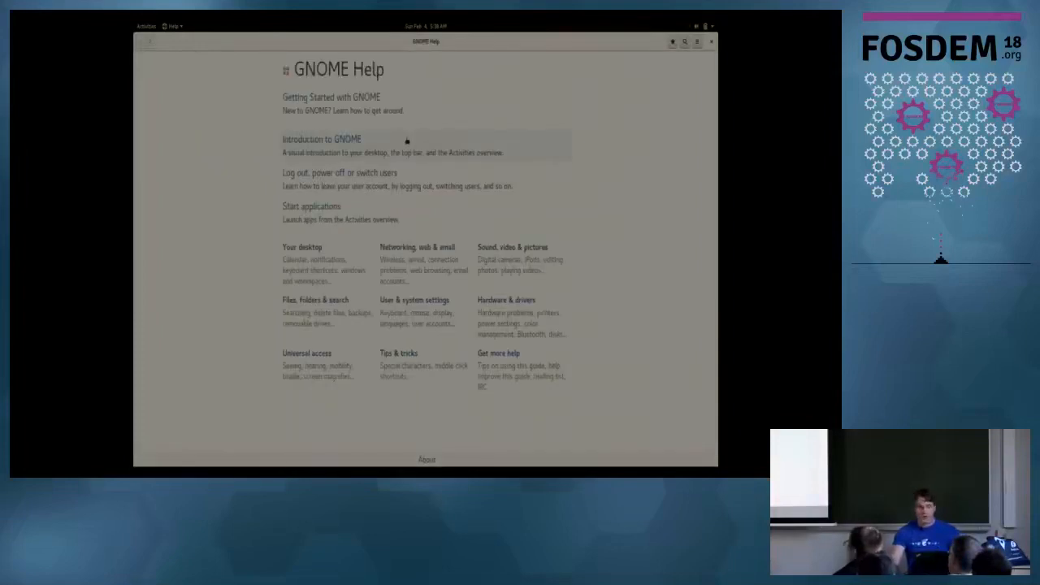
click(338, 172)
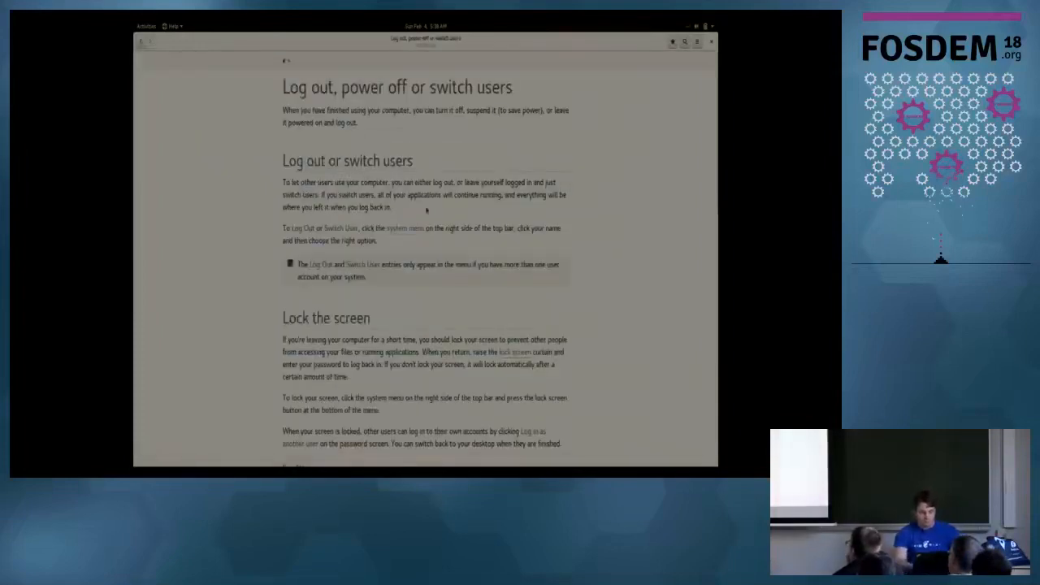
scroll(down, 3)
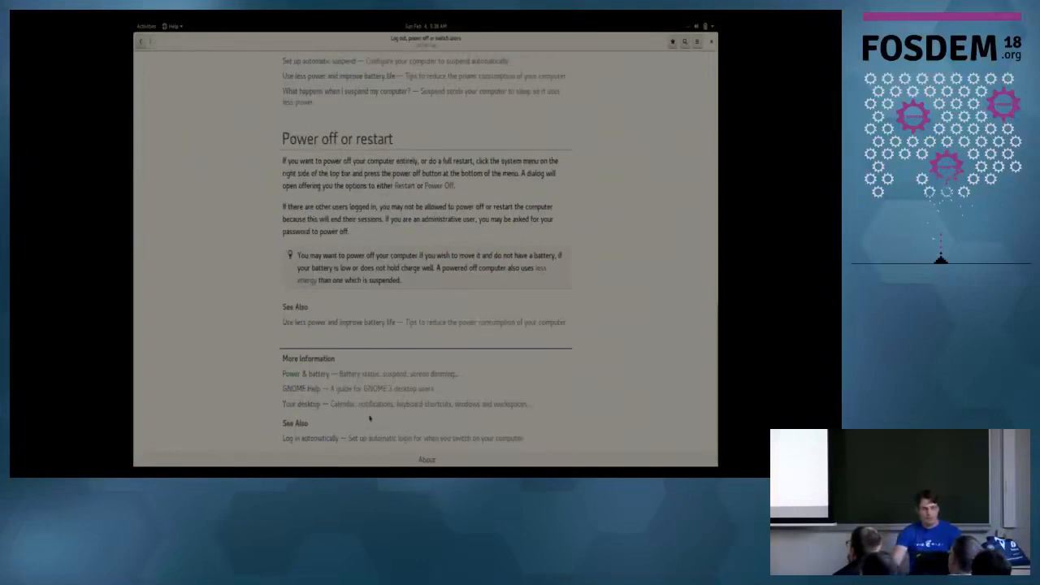
double_click(307, 389)
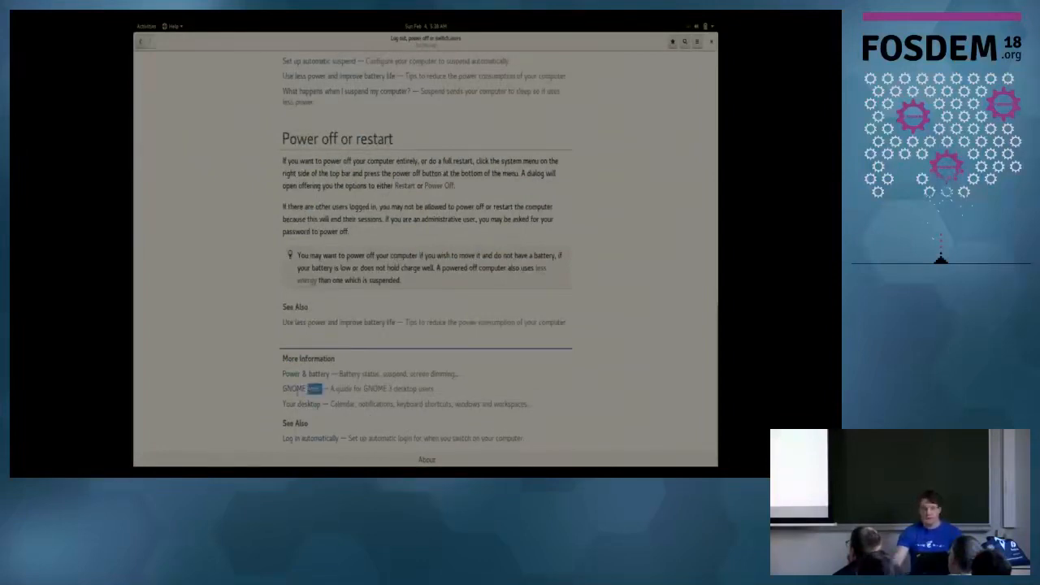
scroll(up, 3)
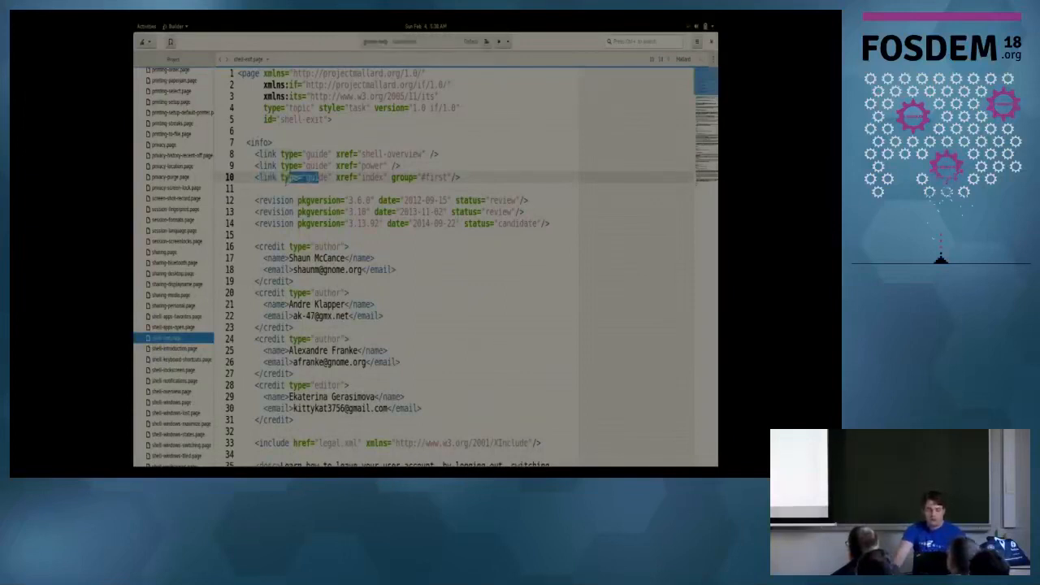
- Point out the guide-type link to index in the shell-exit source
double_click(361, 177)
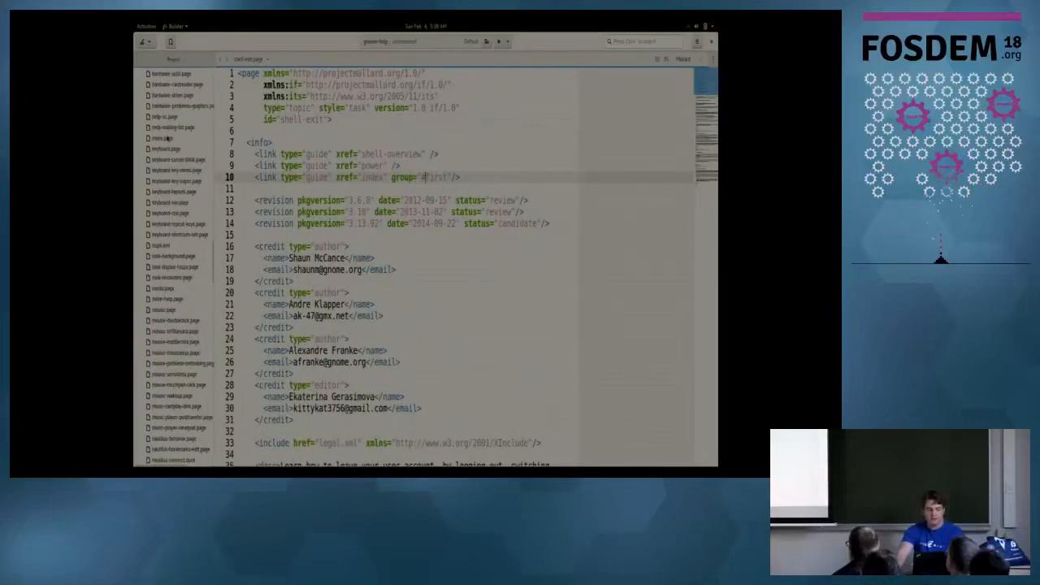
- Open index.page showing the #first topic links block above the toronto-style links
click(160, 139)
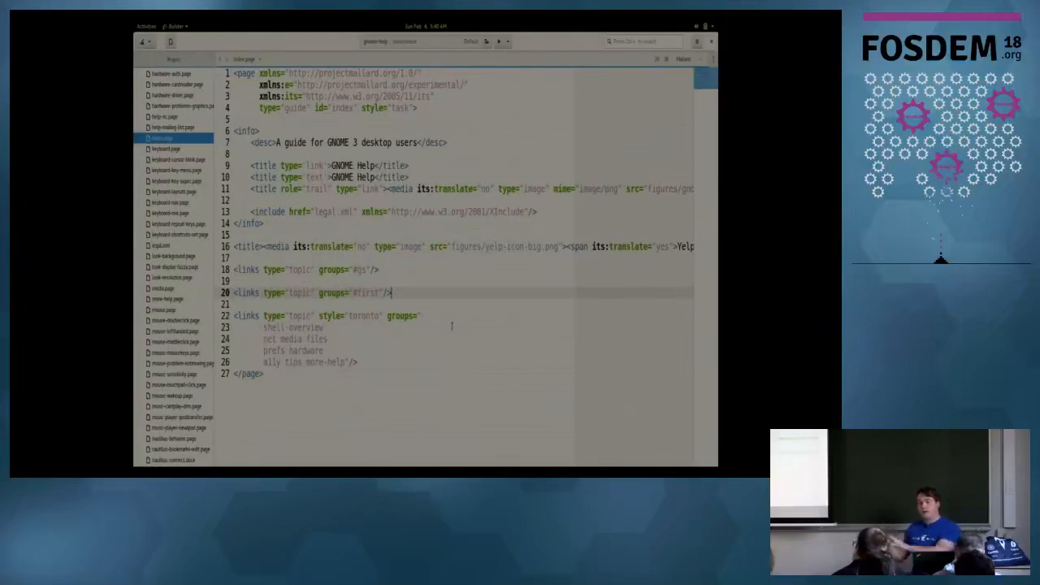
scroll(down, 3)
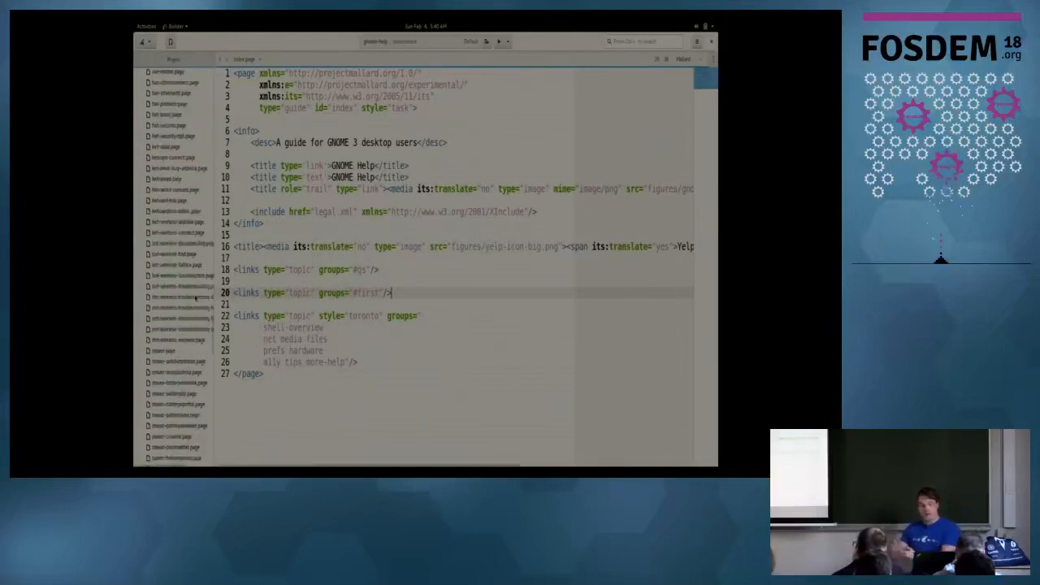
scroll(down, 3)
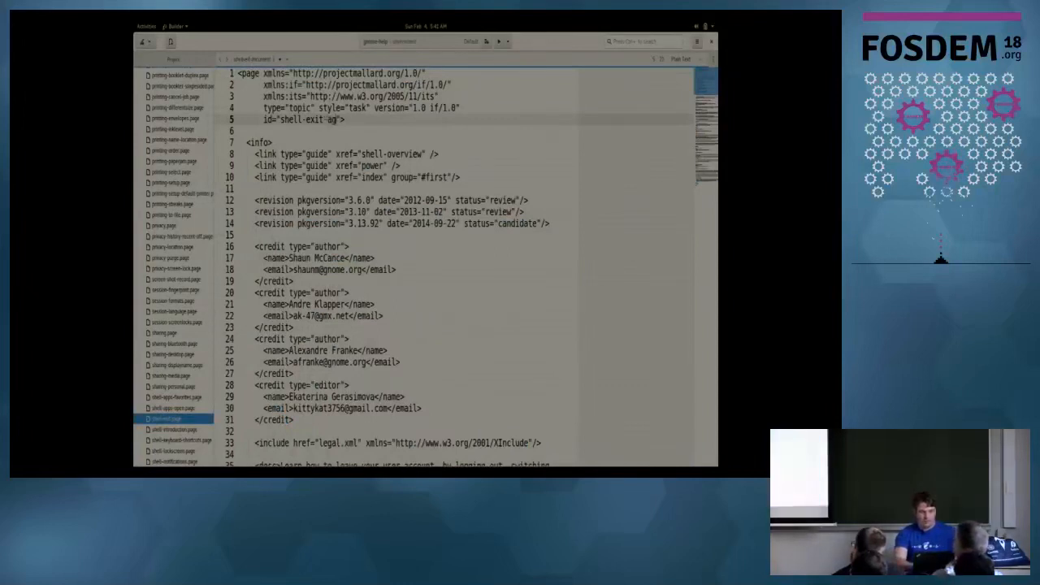
- Extend the copied page's id and title toward 'again'
scroll(down, 3)
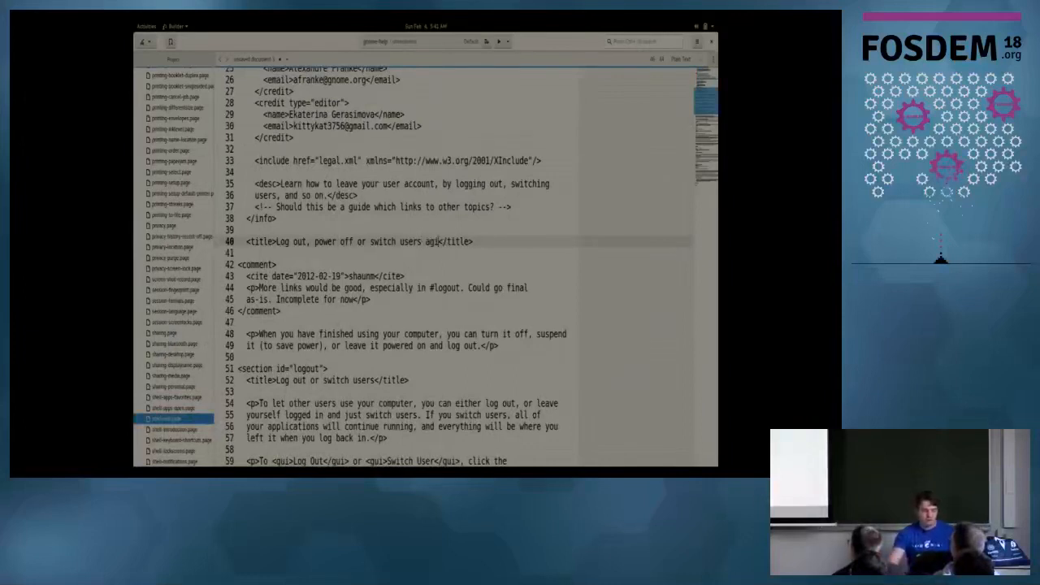
text(in.page)
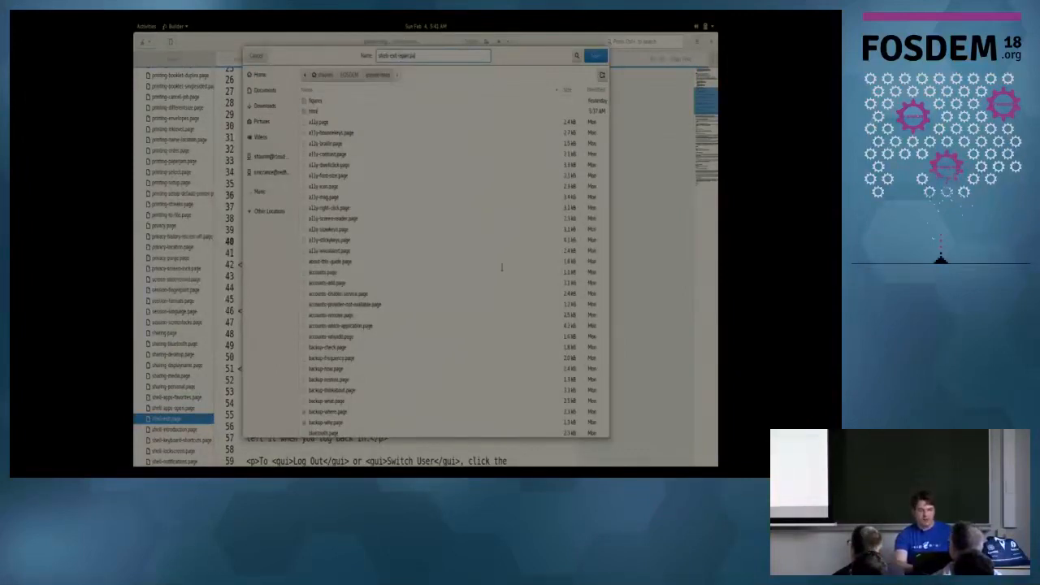
- Save the copy as shell-exit-again.page in the help folder
click(595, 55)
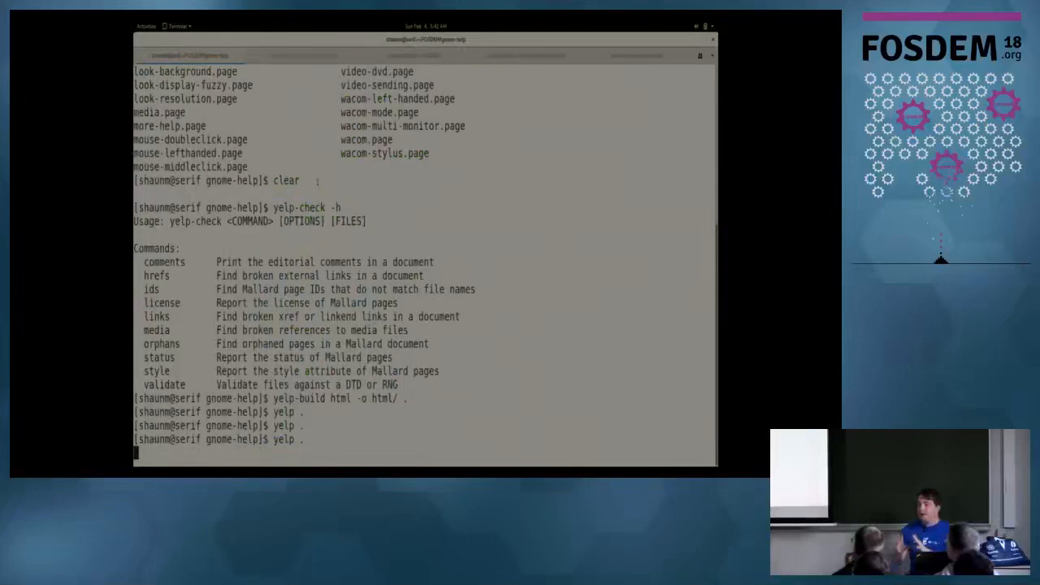
- Run 'yelp .' so the GNOME Help index lists the new 'Log out, power off or switch users again' topic
key(Return)
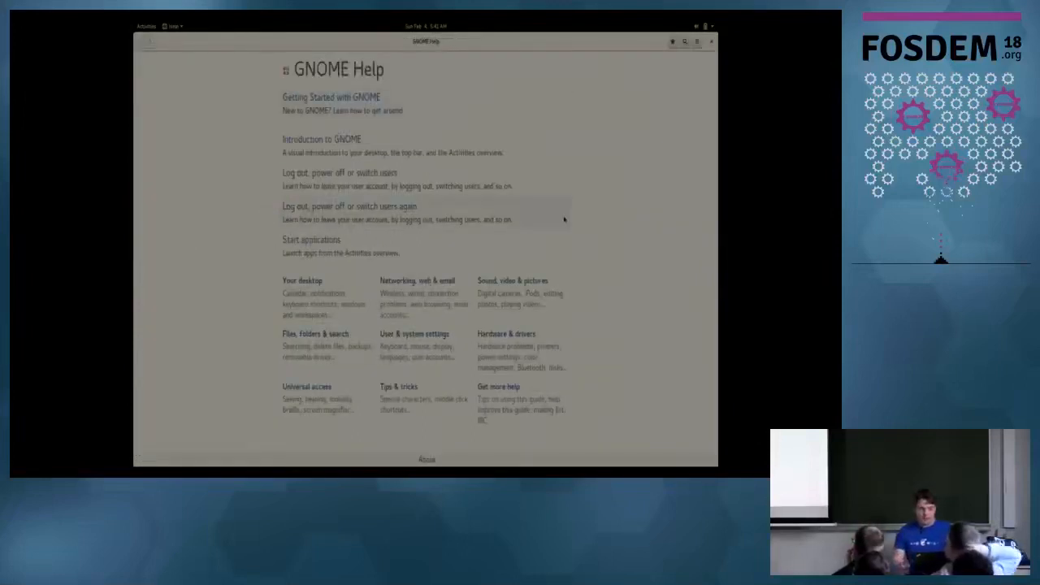
mouse_move(452, 216)
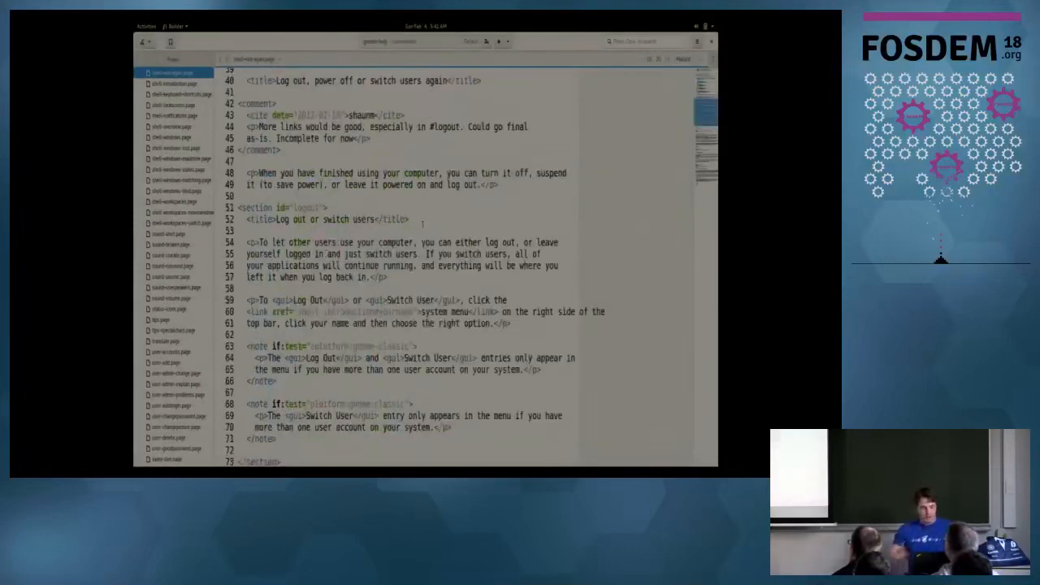
scroll(down, 3)
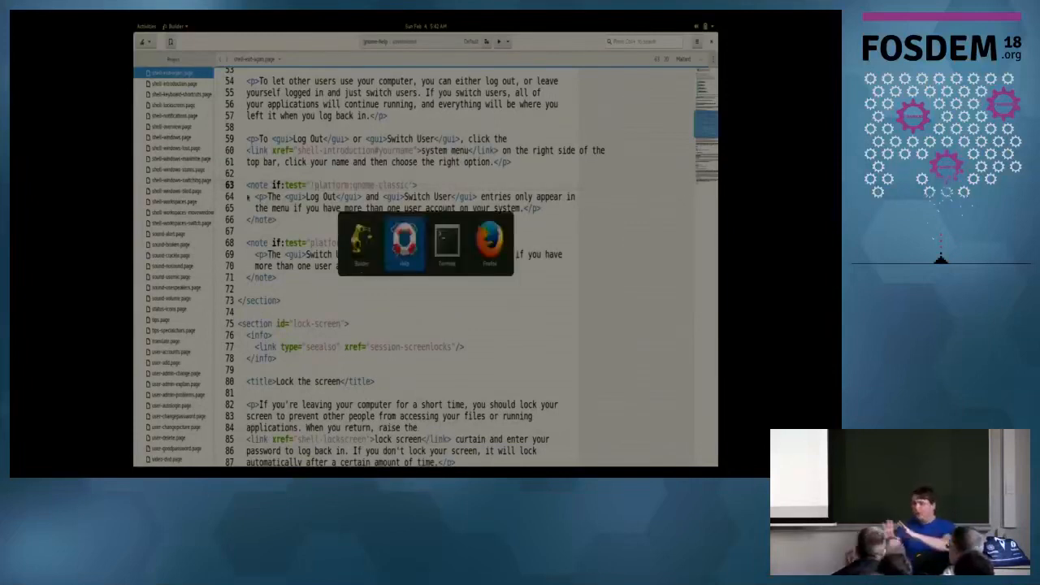
- View Getting Started with GNOME, play the Launch applications video, then close its overlay
click(446, 240)
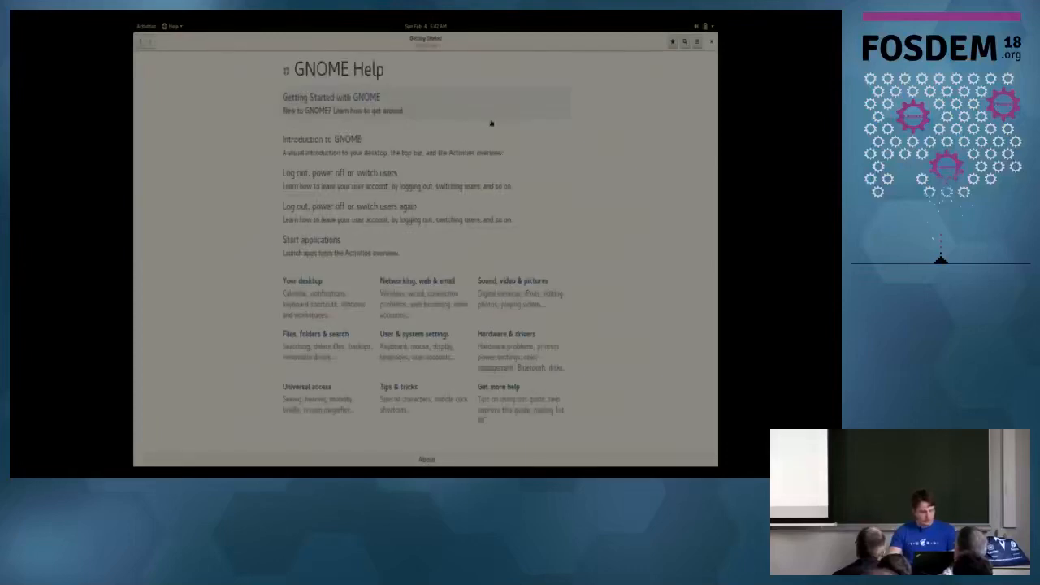
click(331, 96)
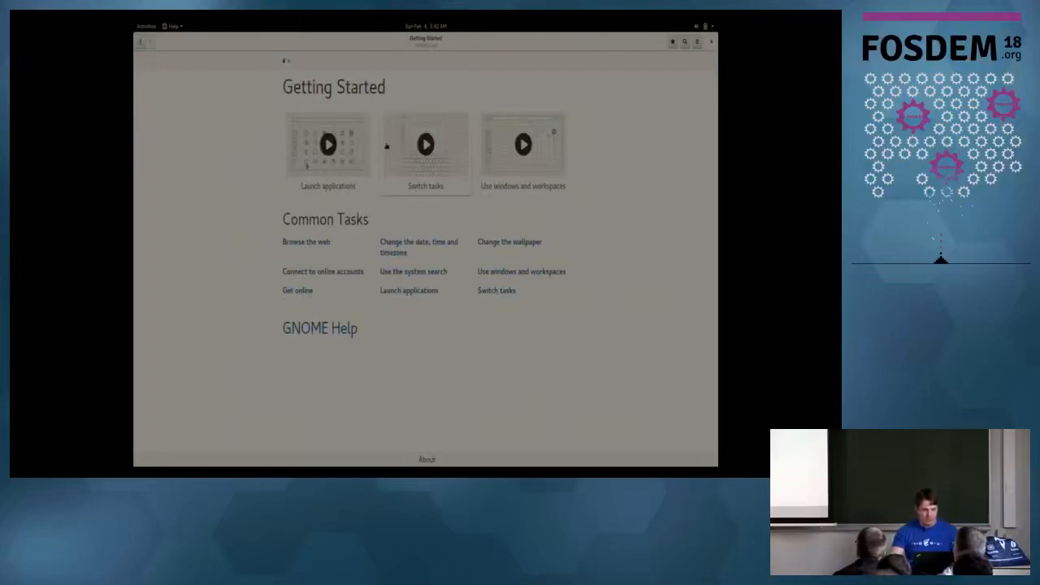
click(426, 144)
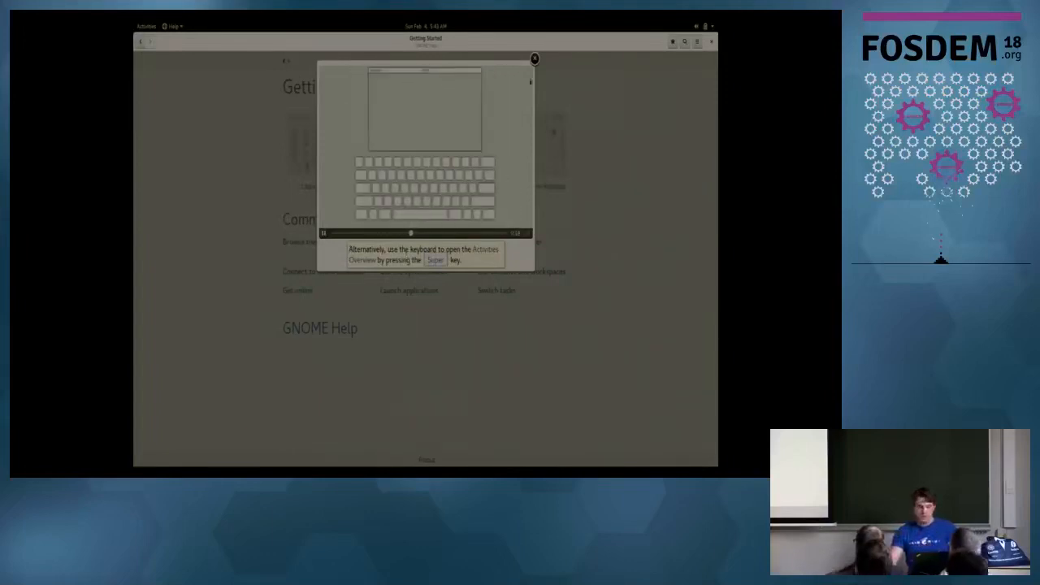
click(534, 59)
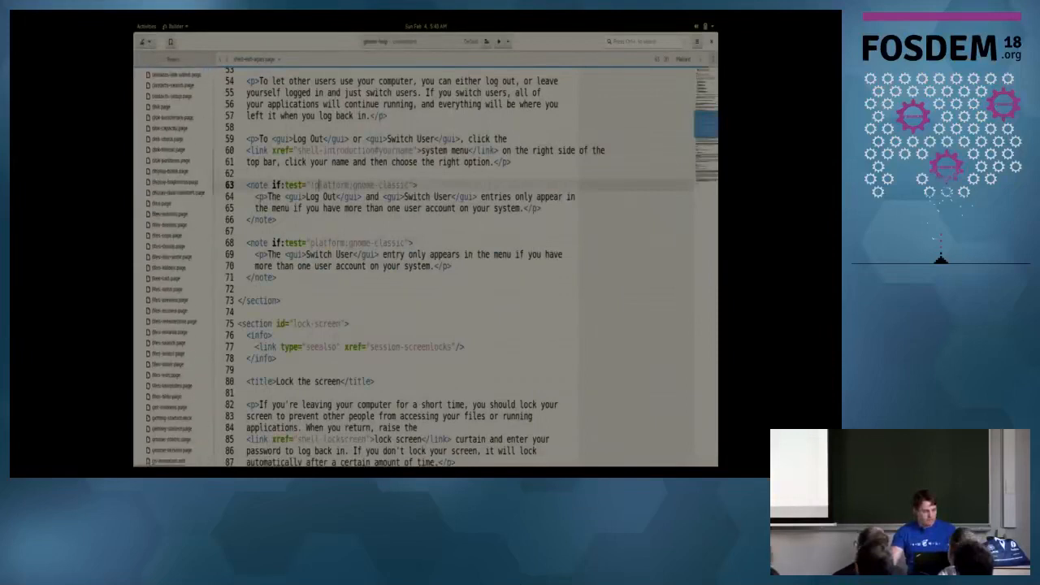
- Show getting-started.page source scrolled to the Launch applications video's tt:tt caption markup
scroll(down, 3)
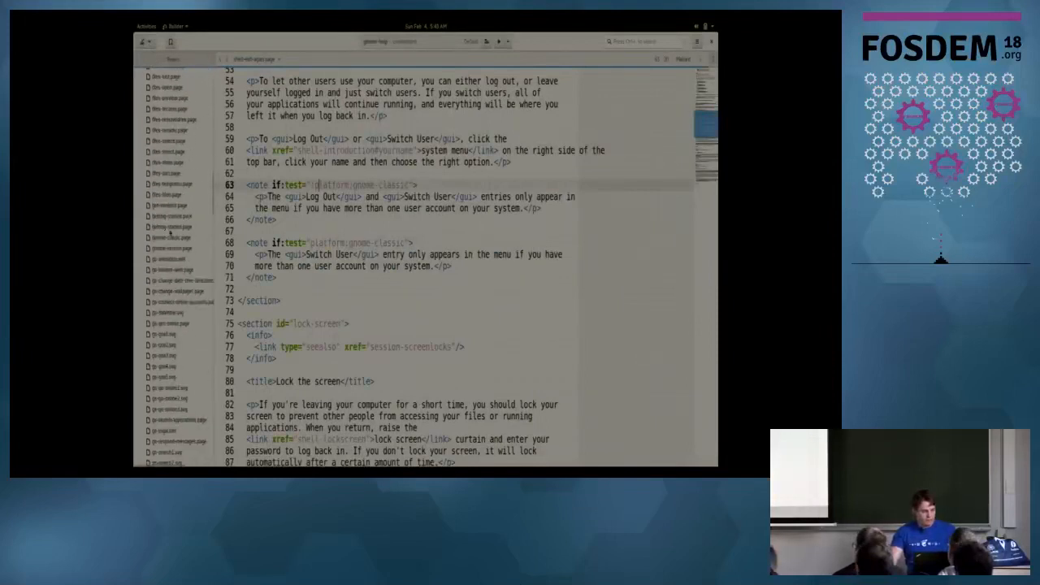
click(172, 227)
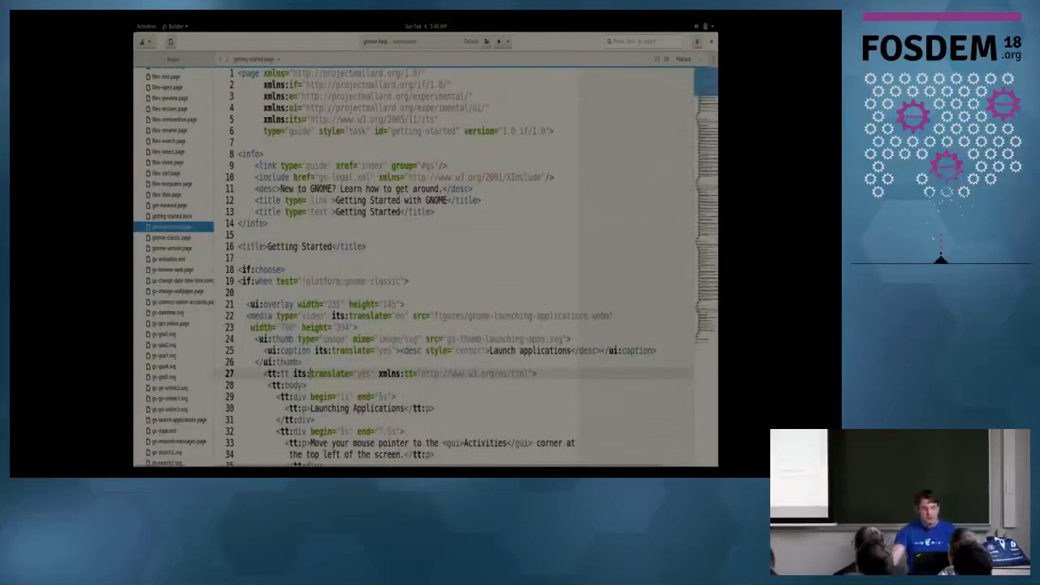
scroll(down, 3)
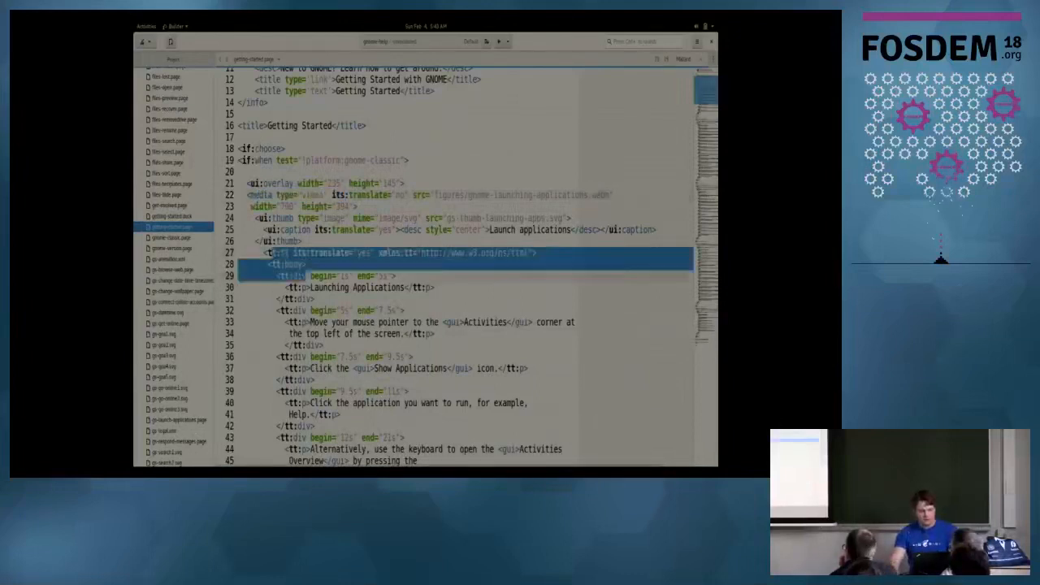
- Review the TTML caption timeline from 'Launching Applications' through 'Press Enter' with its its:translate attribute
scroll(down, 3)
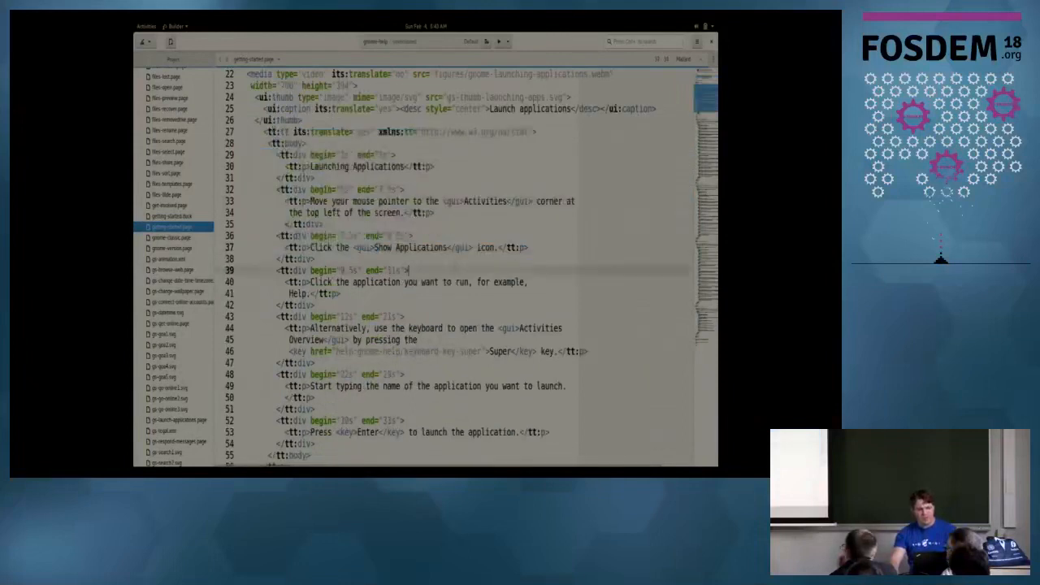
double_click(474, 132)
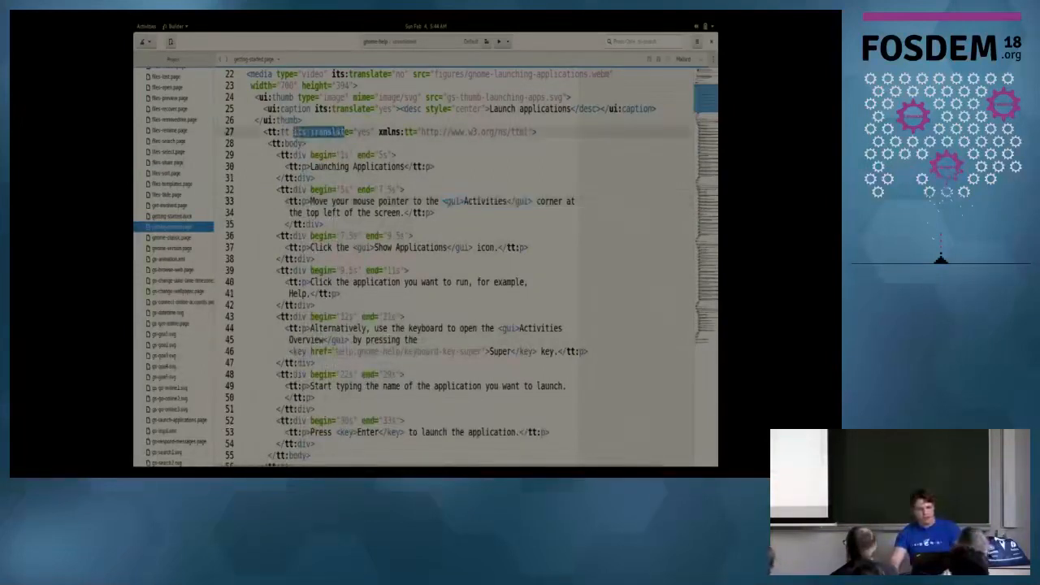
click(172, 227)
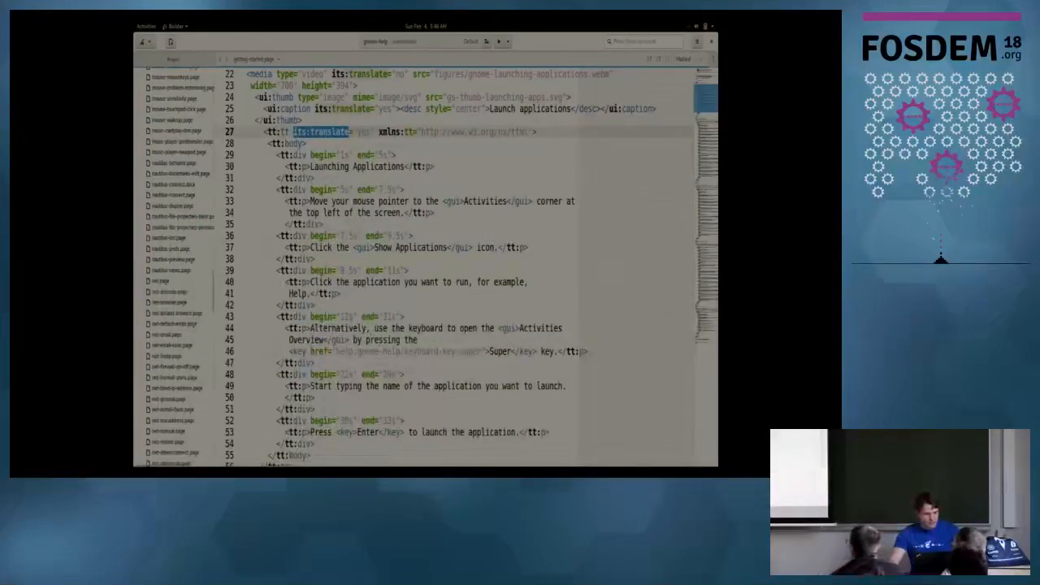
- Read nautilus-connect.page from its connect-to-server steps down through the URL sections
click(173, 195)
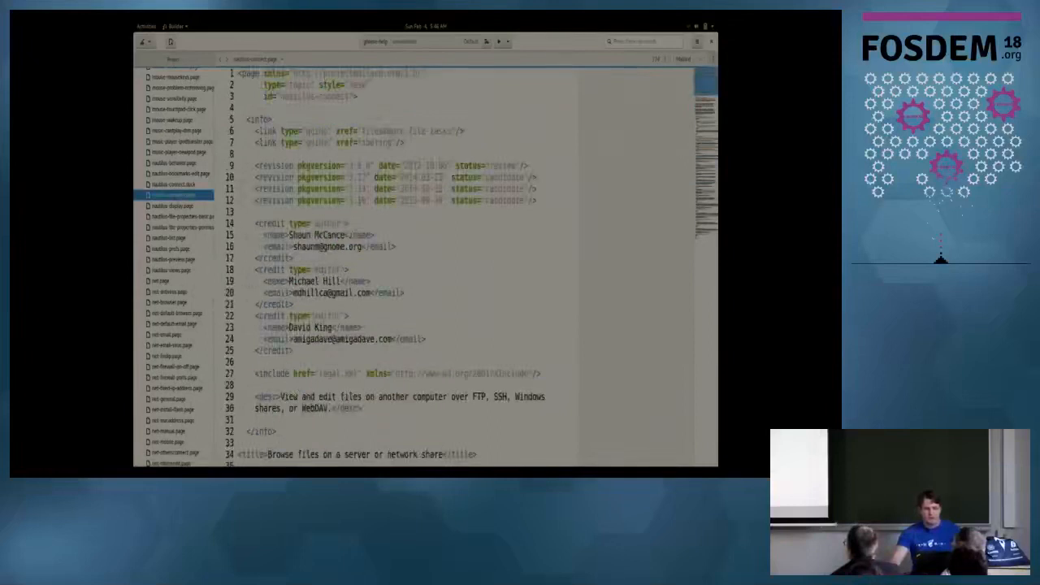
scroll(down, 3)
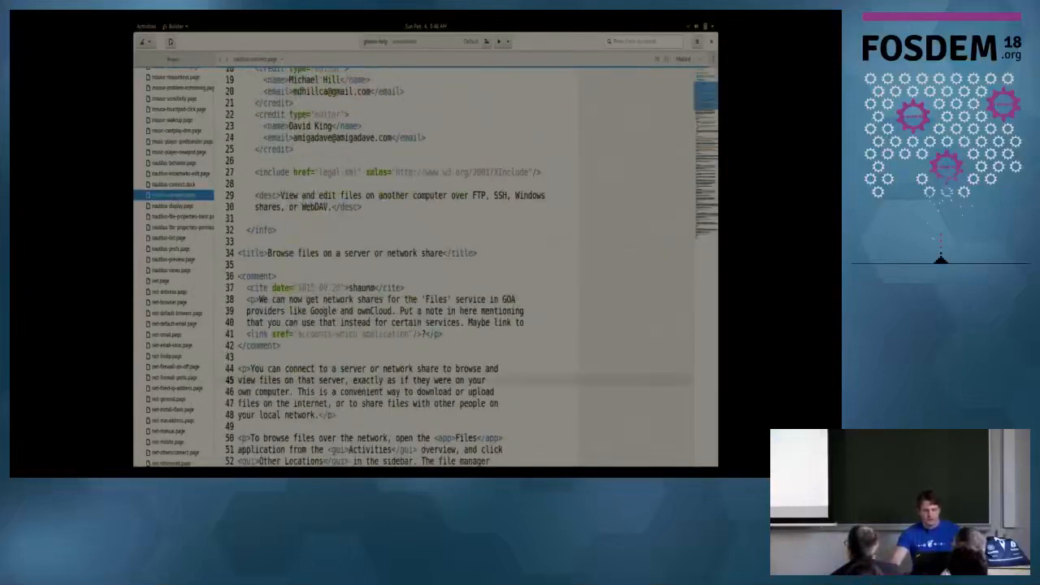
scroll(down, 3)
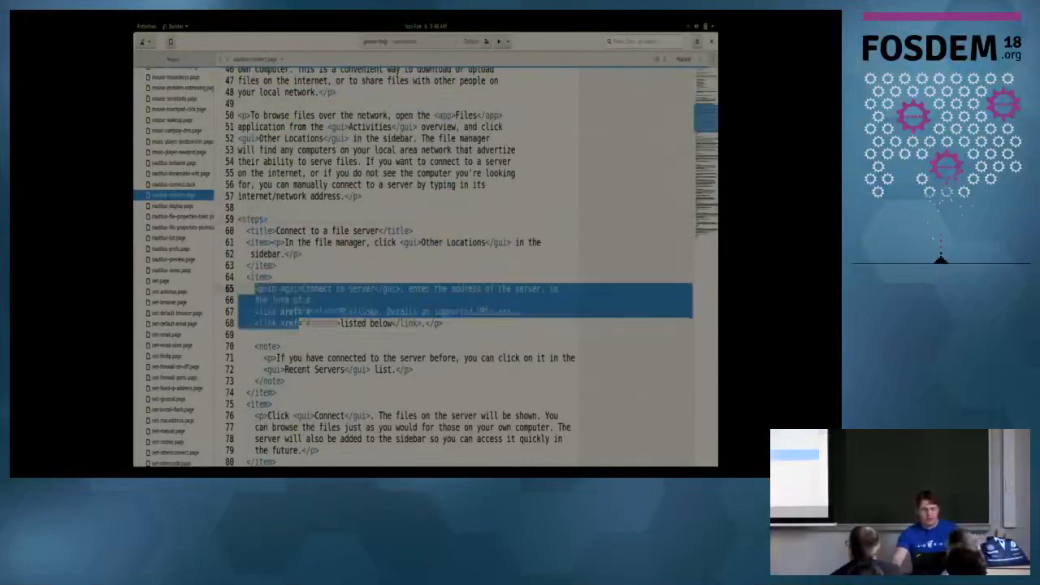
scroll(down, 3)
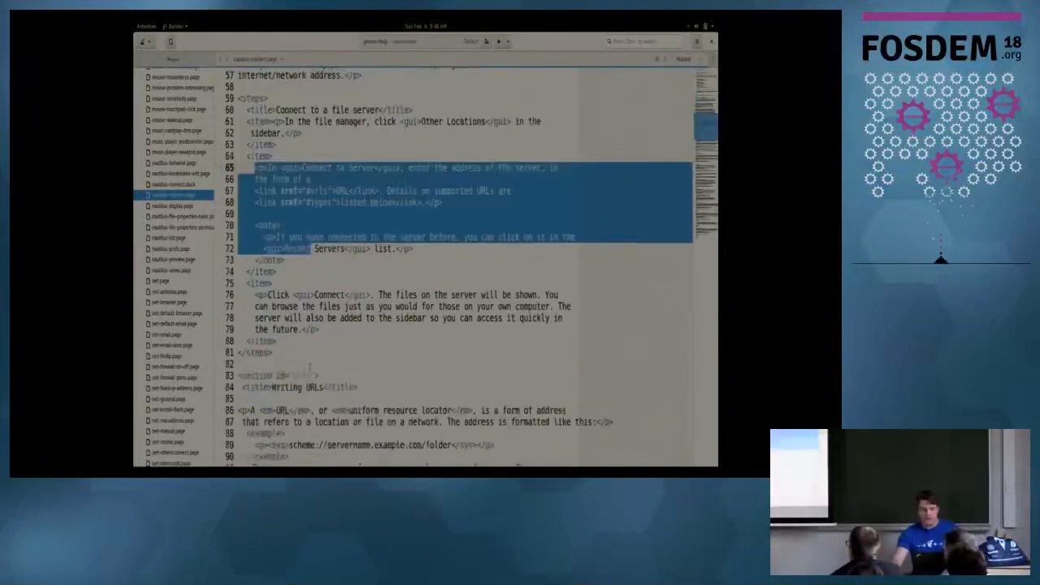
scroll(down, 3)
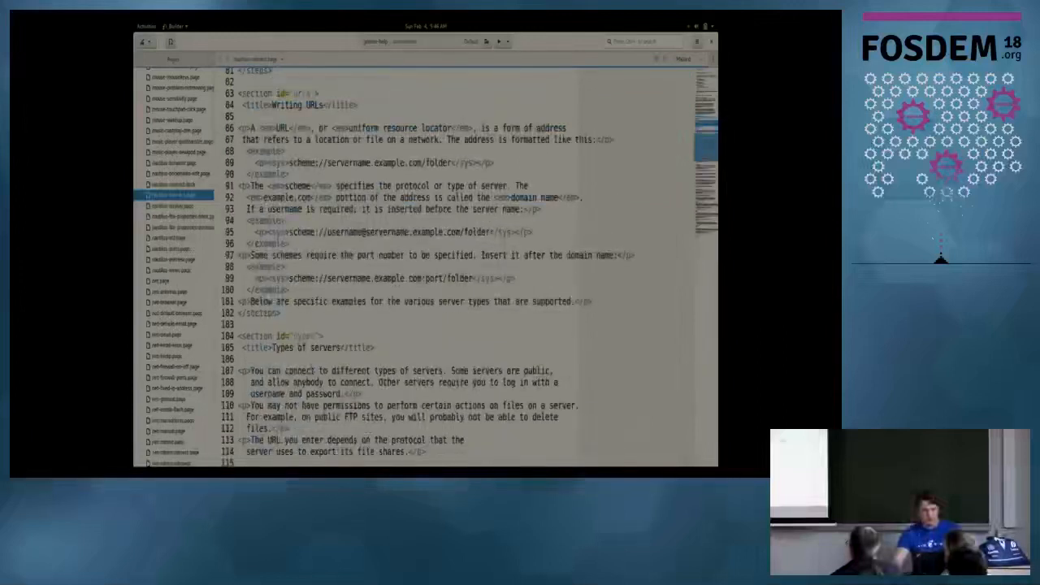
scroll(down, 3)
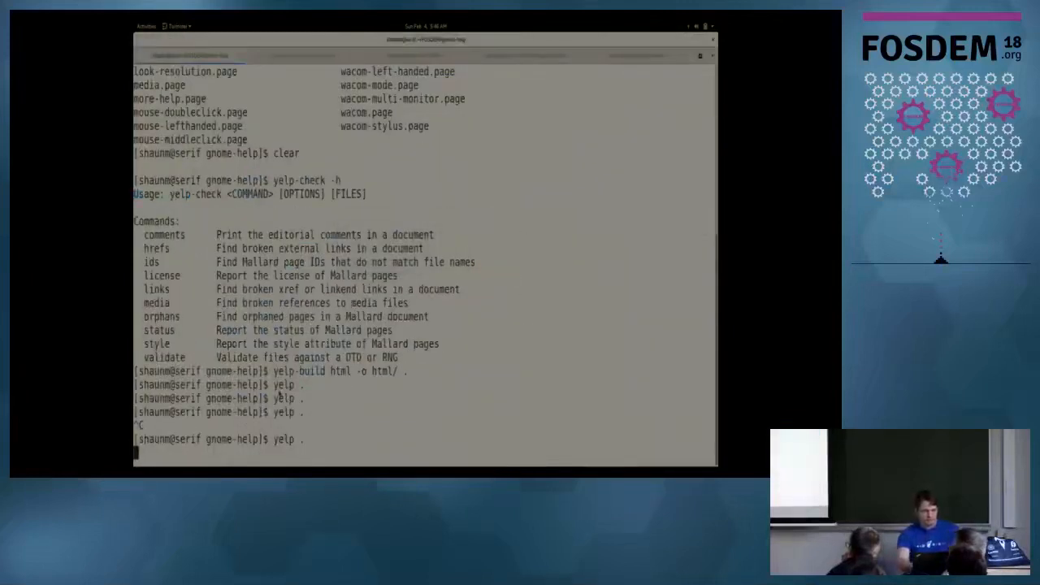
- Via 'Files, folders & search', view 'Browse files on a server or network share' and highlight a passage
key(Return)
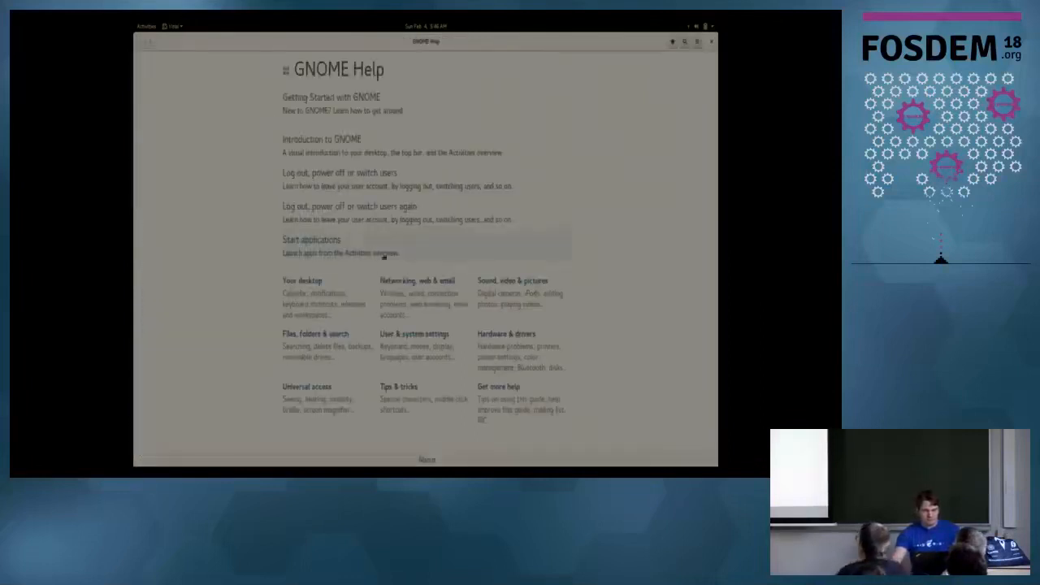
click(316, 334)
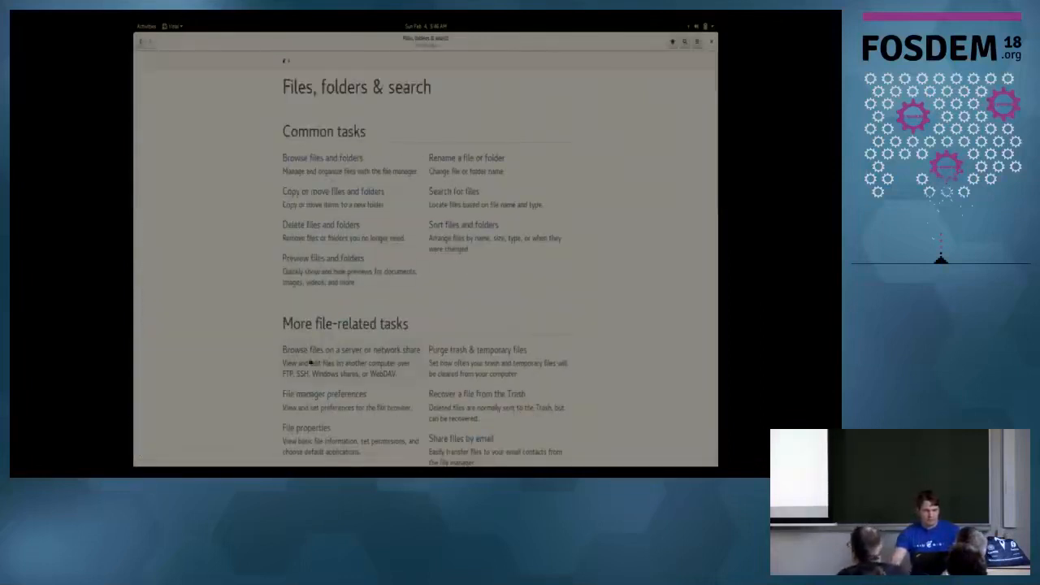
click(351, 350)
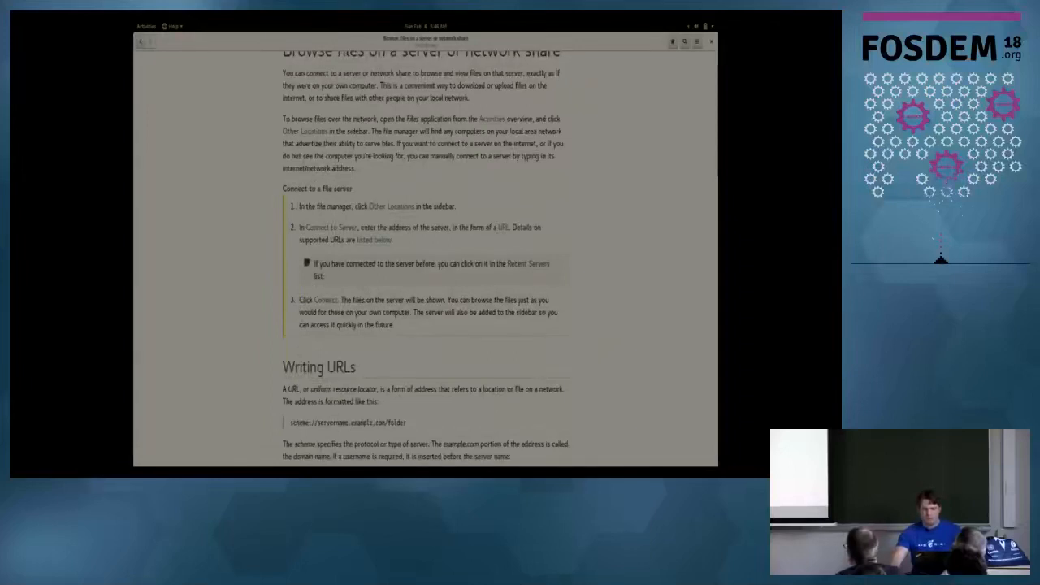
scroll(down, 3)
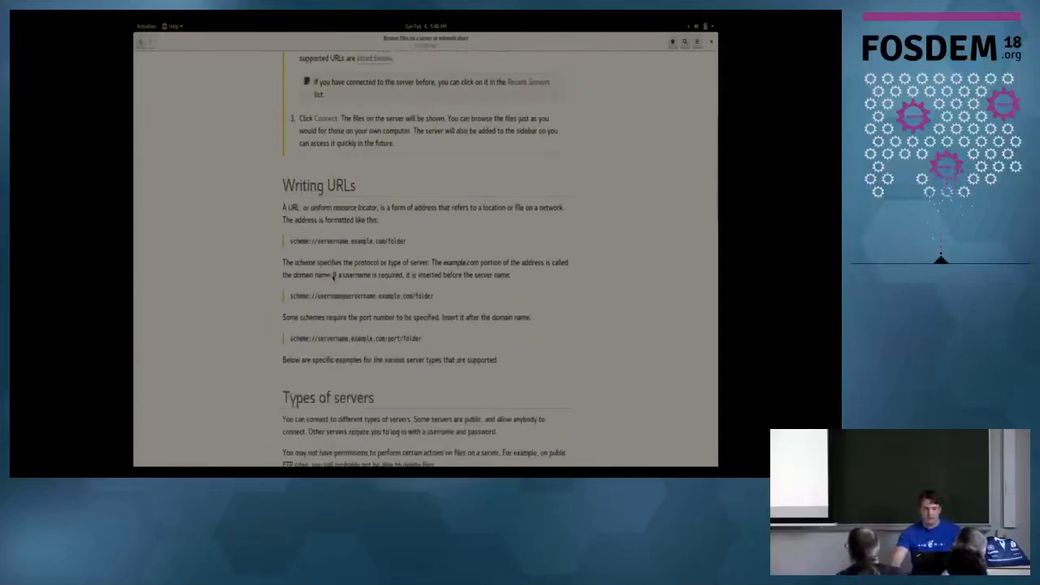
scroll(down, 3)
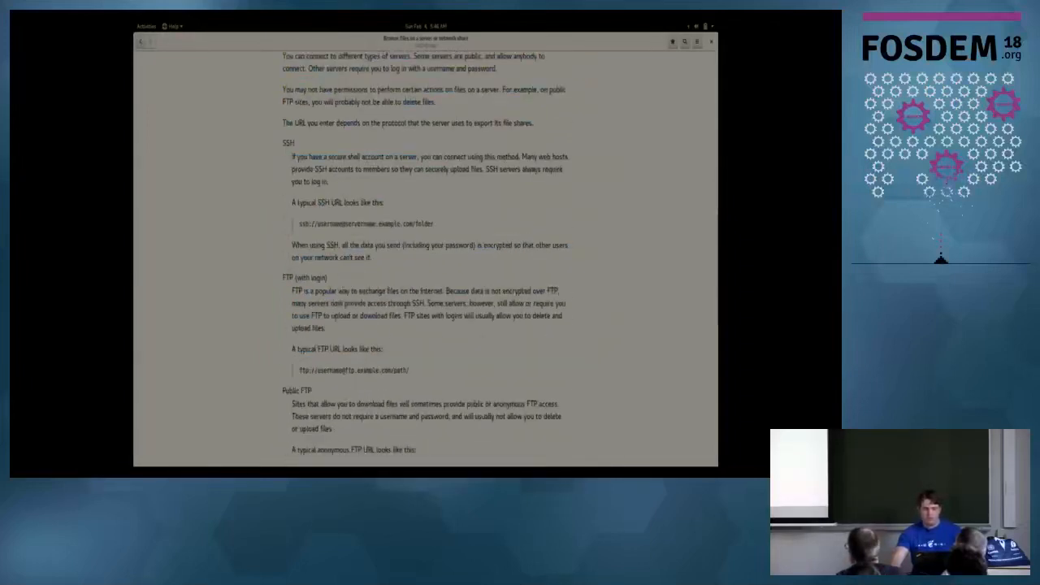
drag(291, 157, 565, 182)
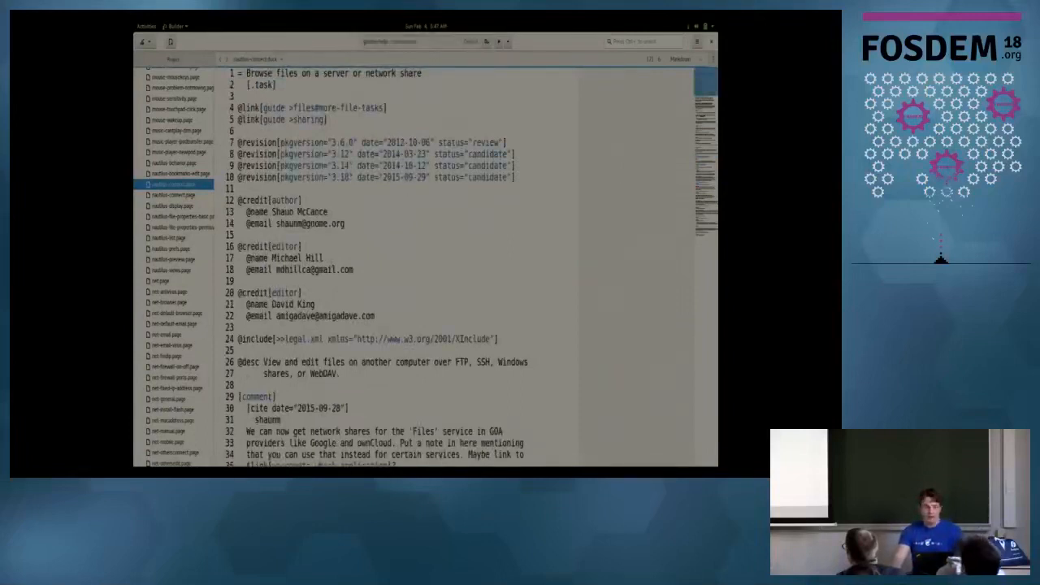
- Read nautilus-connect.duck down to the Other Locations step and the Writing URLs section
double_click(264, 73)
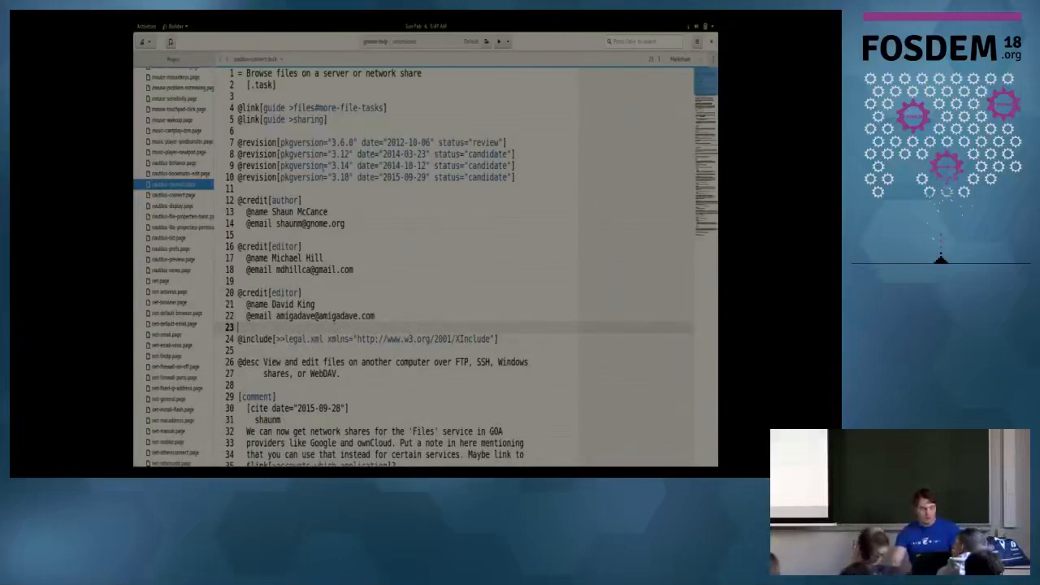
scroll(down, 3)
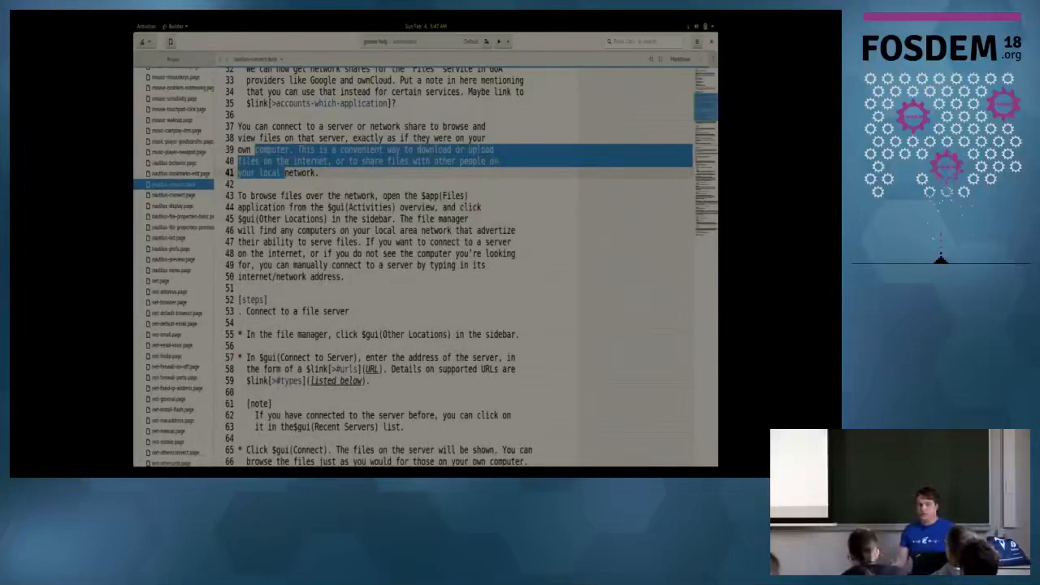
scroll(down, 3)
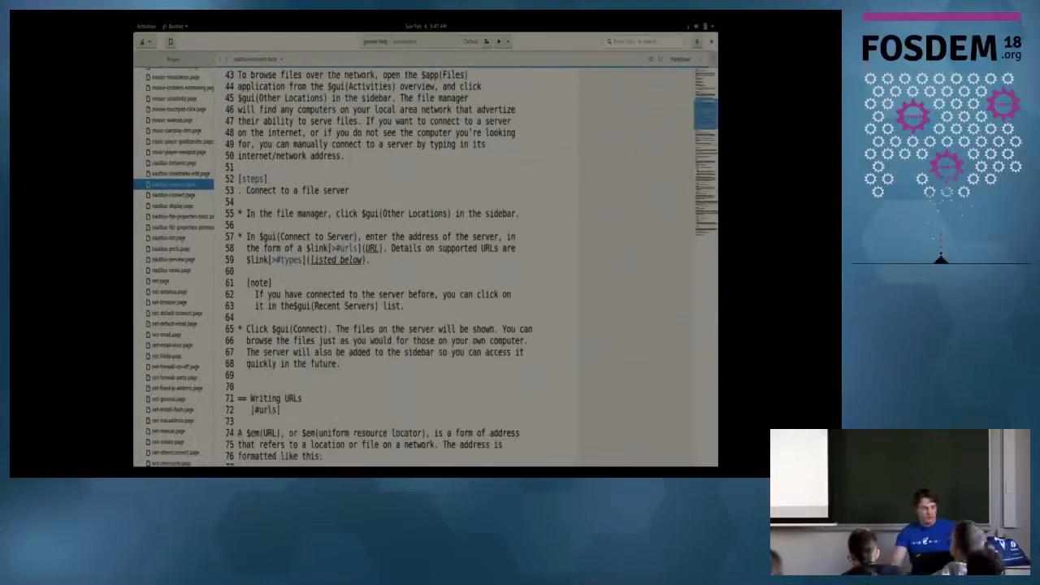
double_click(252, 178)
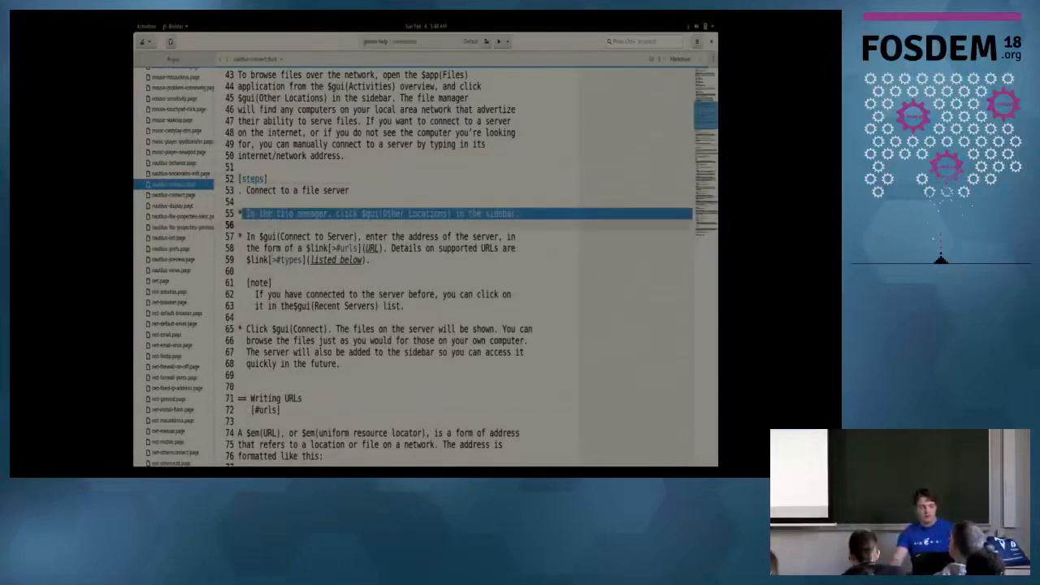
scroll(down, 3)
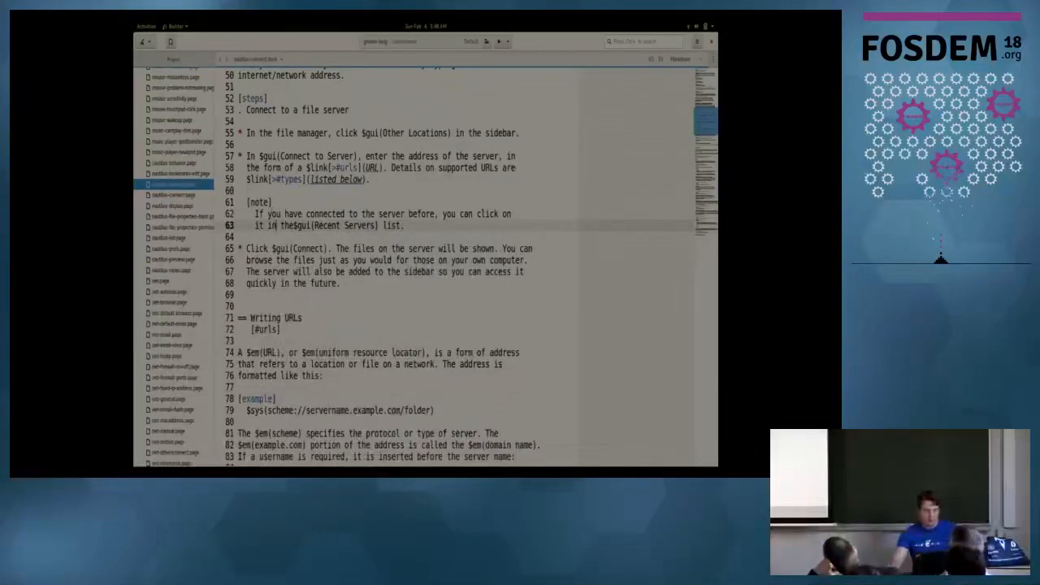
- Read the SSH and FTP server URL terms, then switch to getting-started.duck
scroll(down, 3)
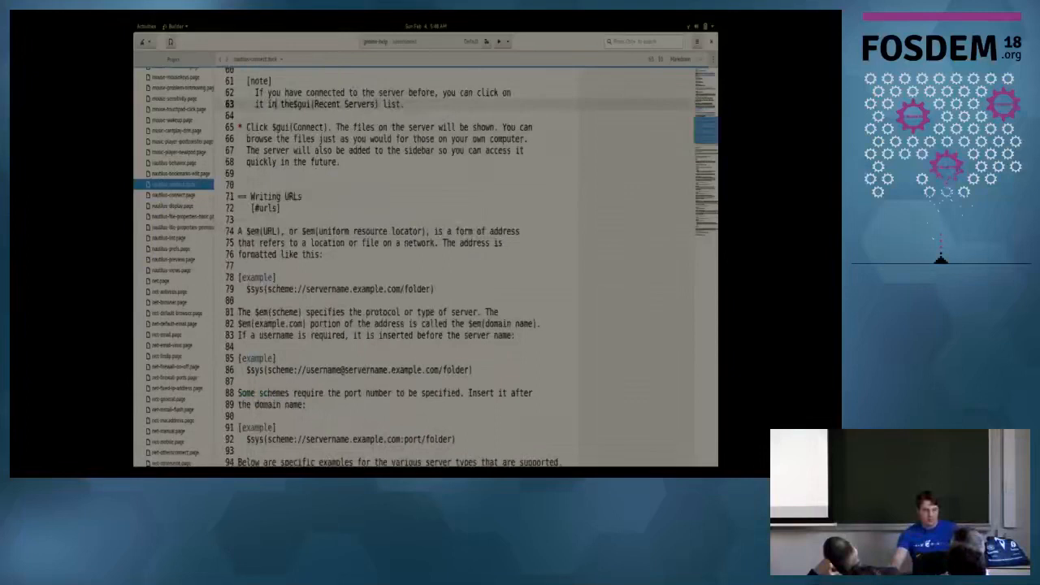
scroll(down, 3)
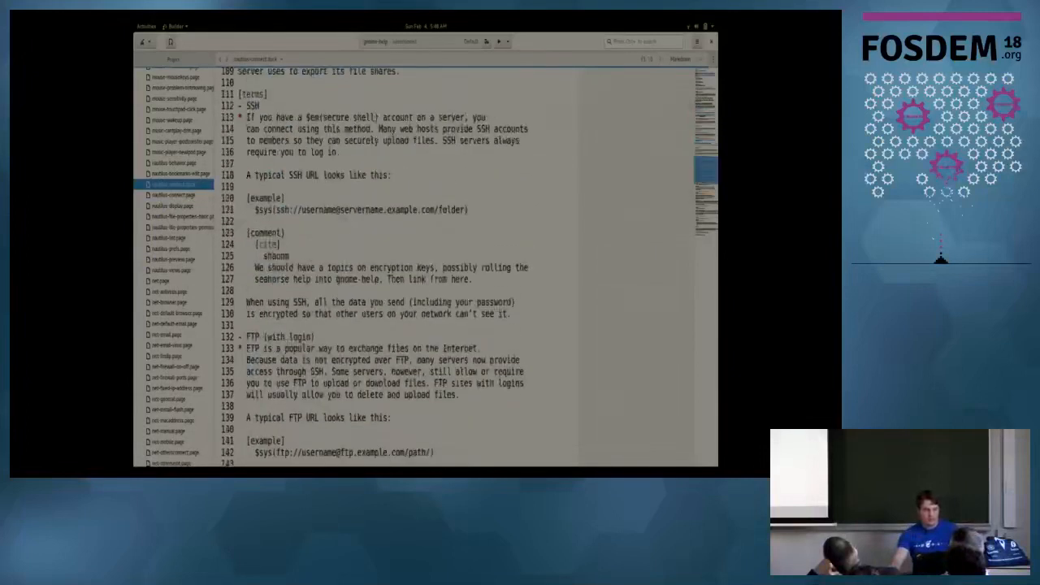
drag(248, 117, 341, 153)
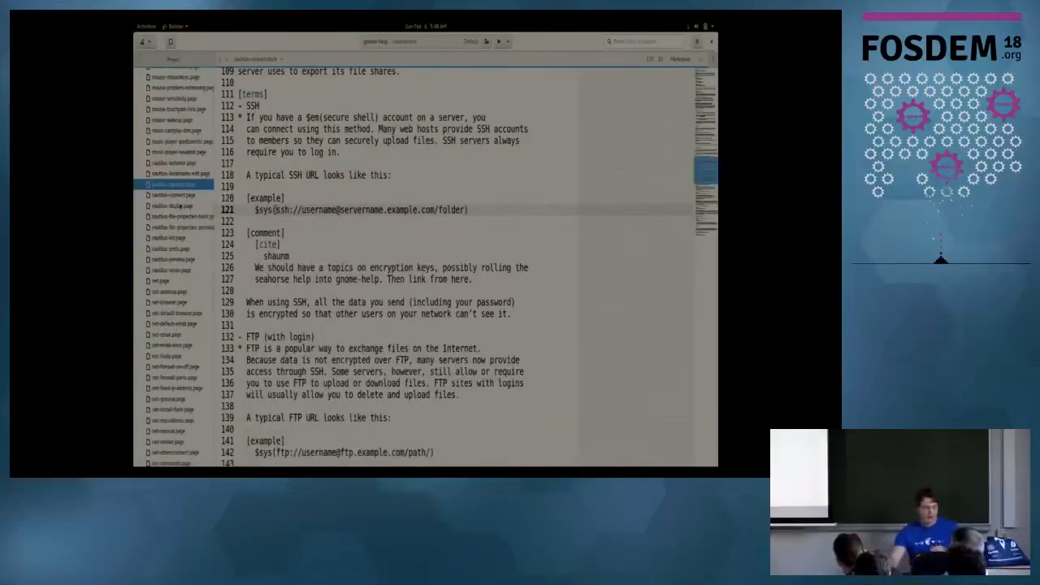
scroll(down, 3)
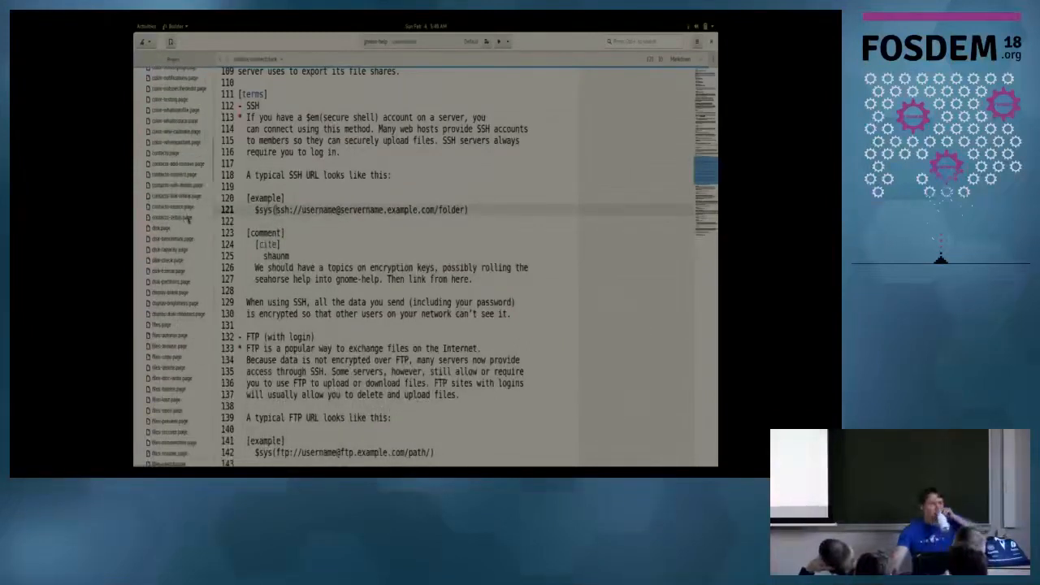
scroll(down, 3)
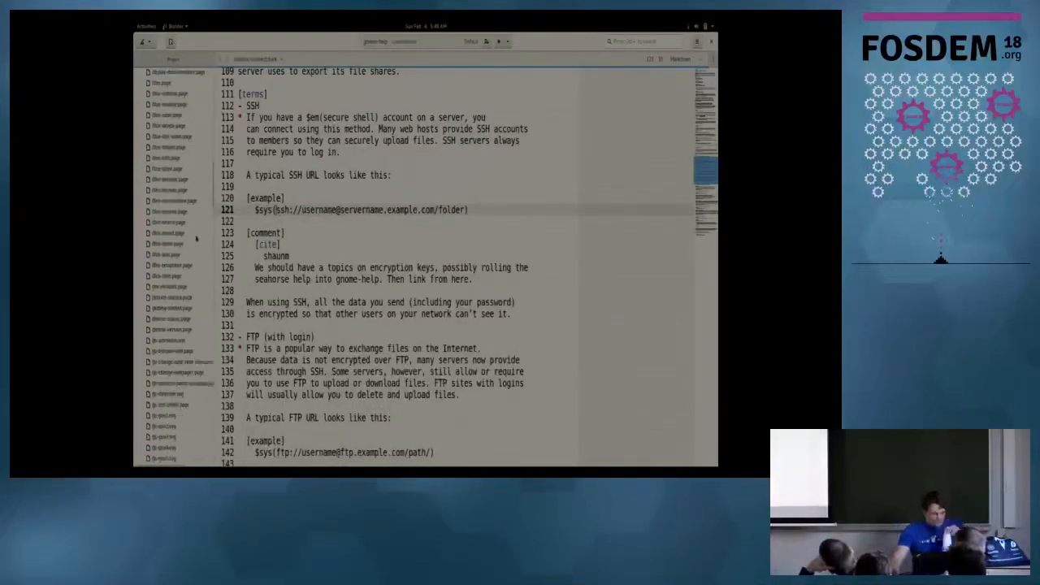
click(171, 296)
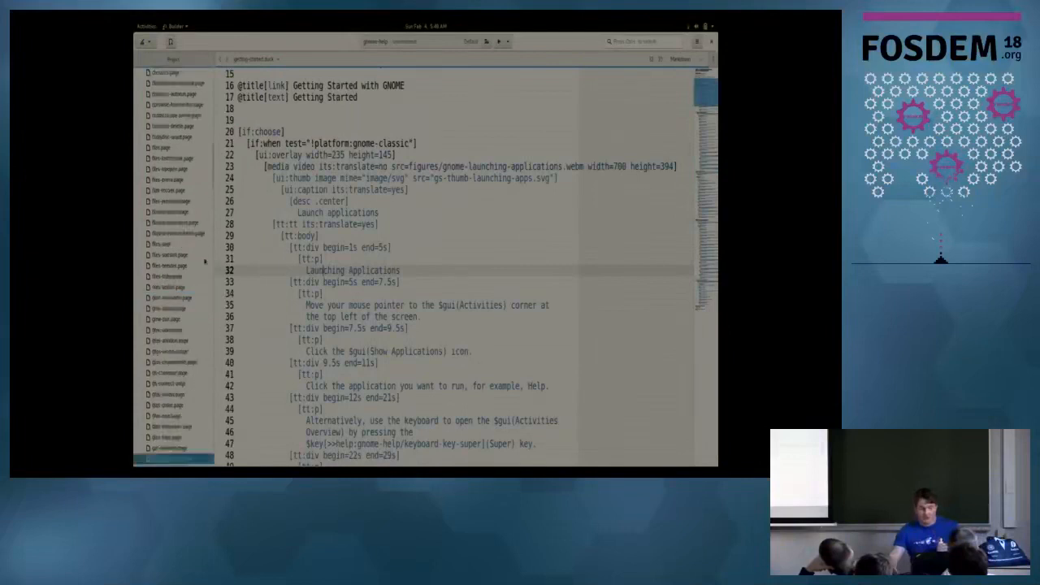
scroll(up, 3)
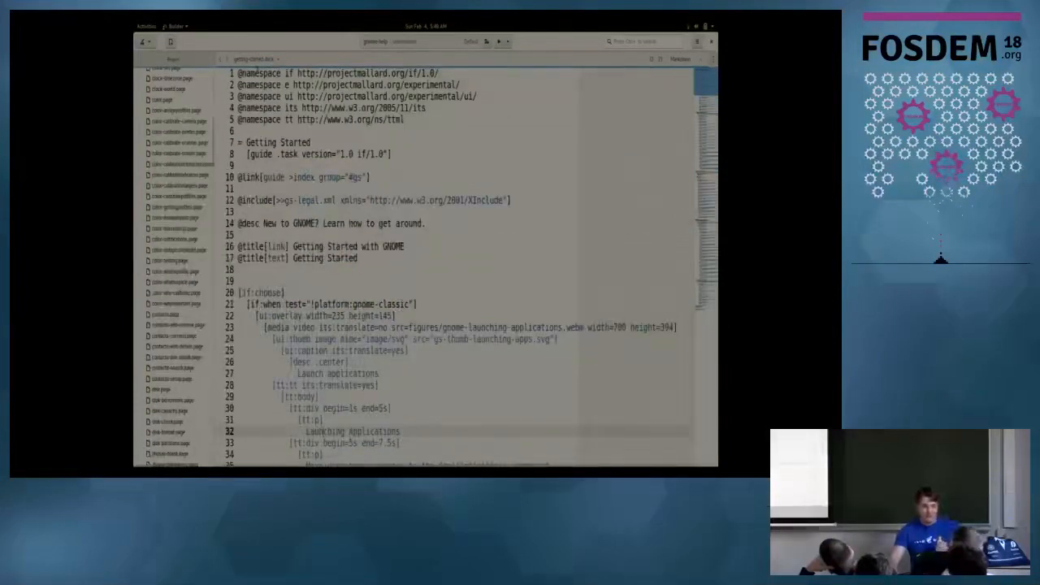
scroll(down, 3)
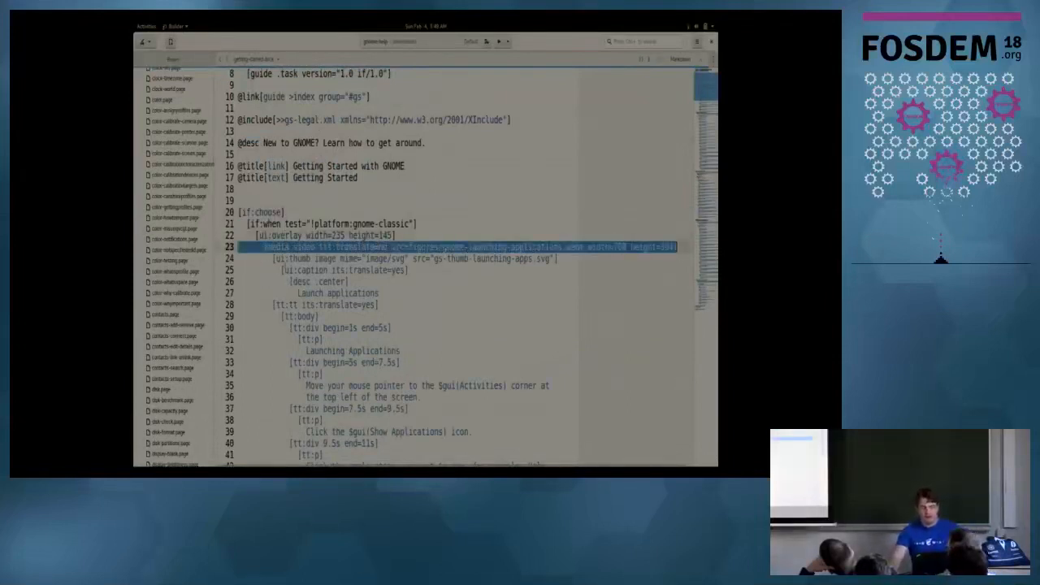
scroll(down, 3)
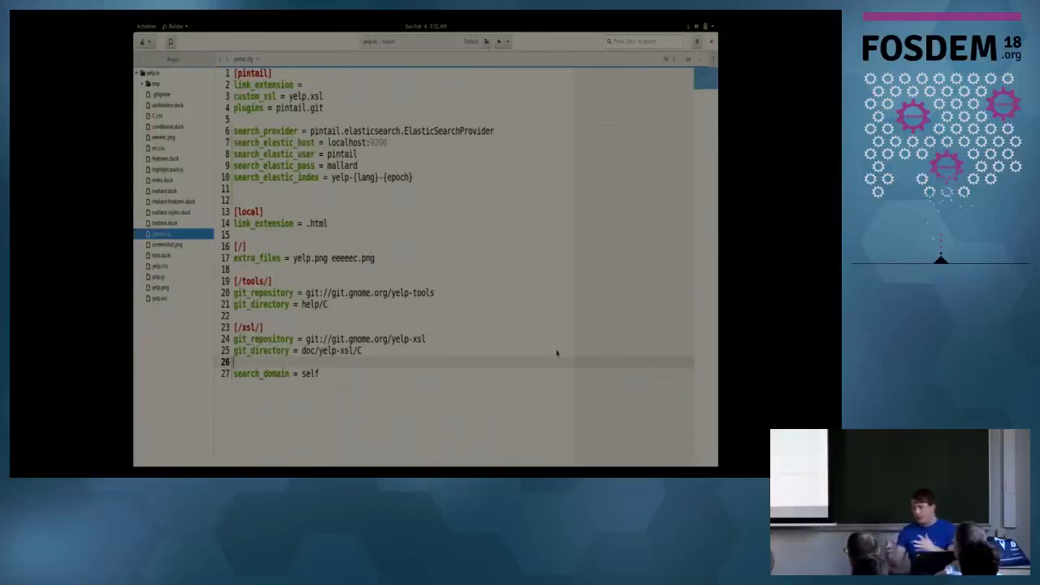
mouse_move(547, 171)
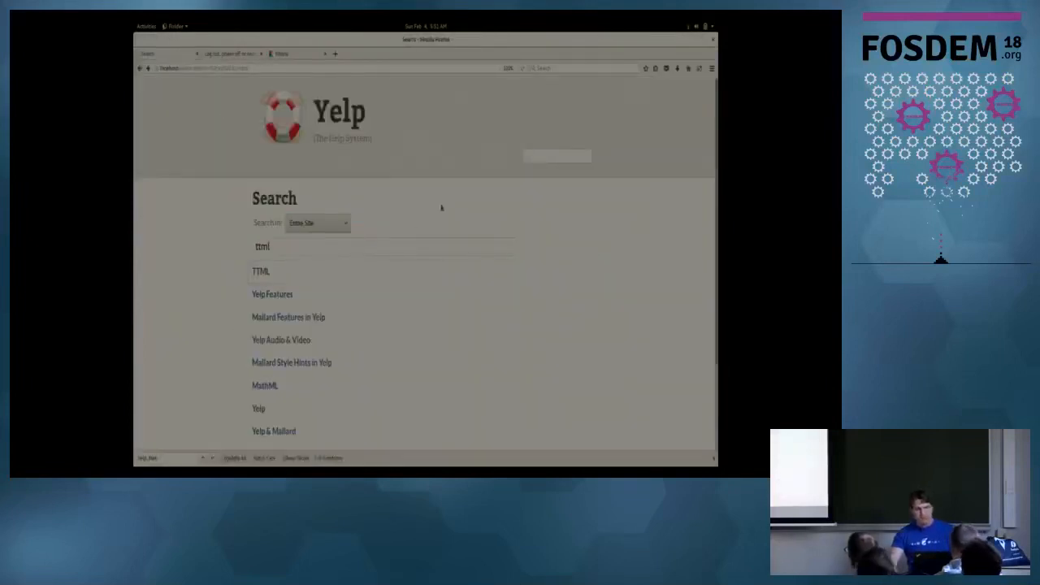
- Return from the ttml results to the built Yelp site's home page
click(258, 408)
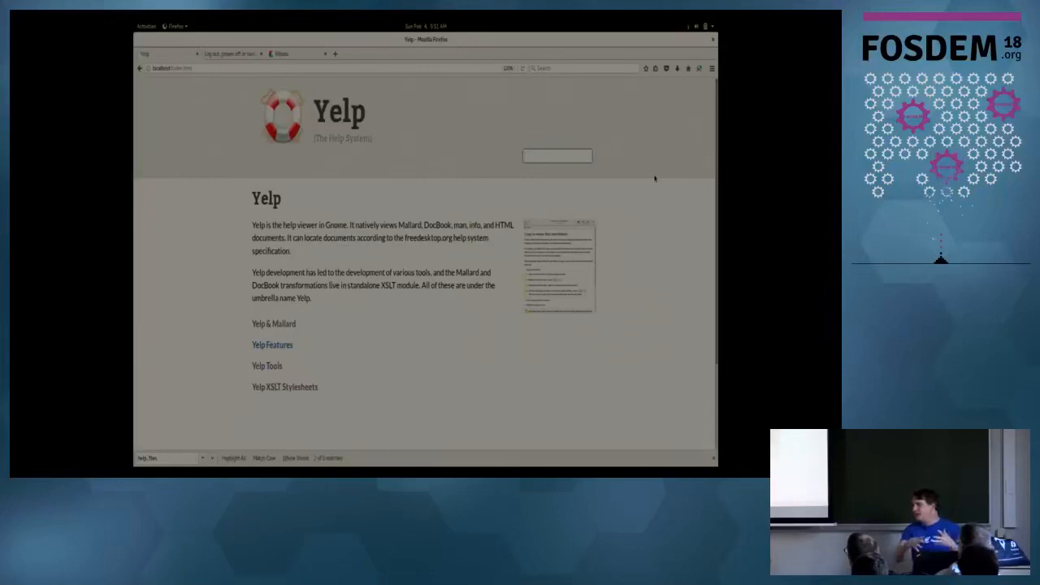
click(556, 155)
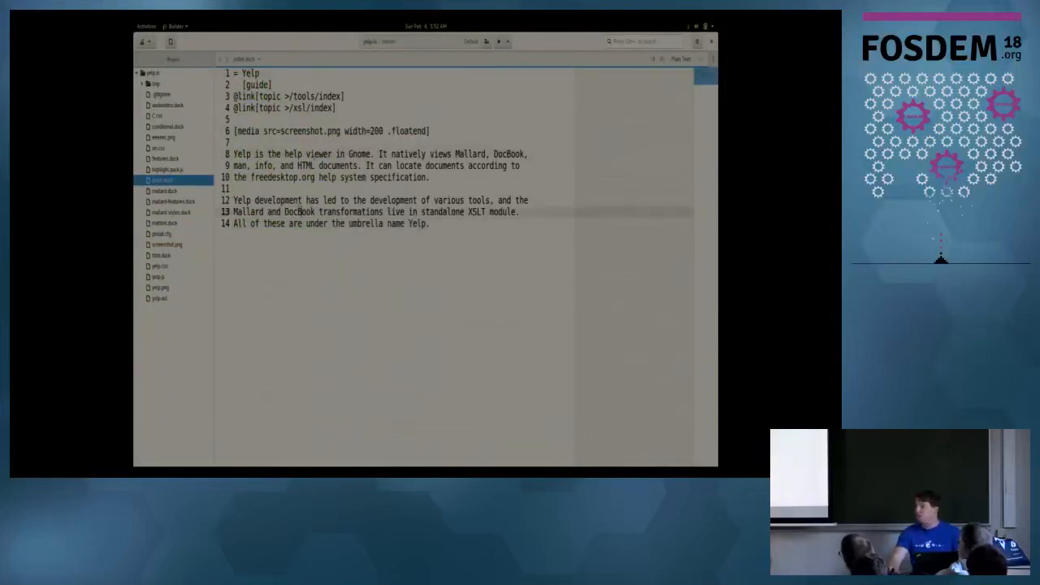
- Show index.duck, then pintail.cfg with its search, local, tools and xsl sections
click(163, 234)
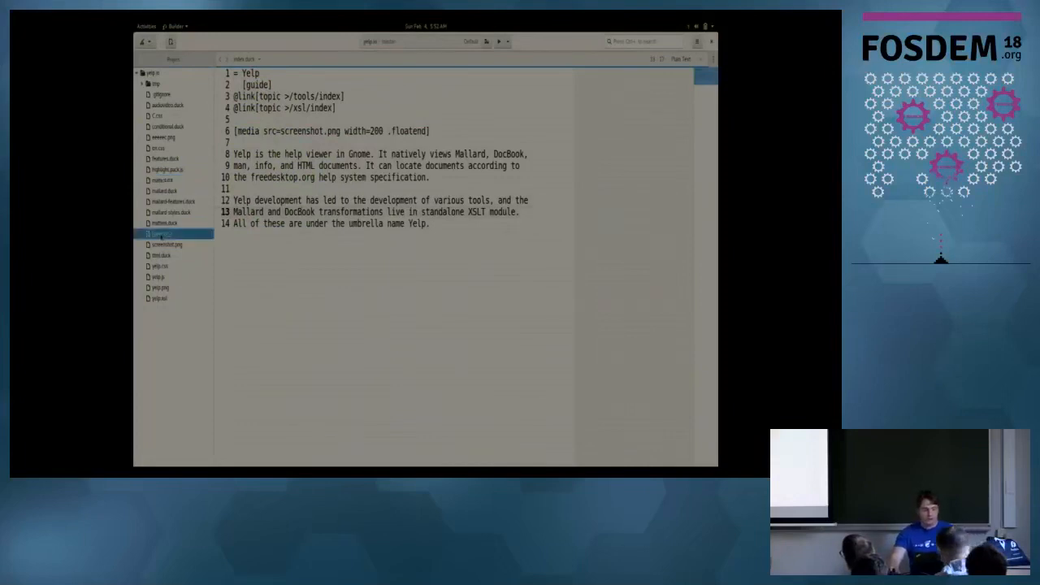
click(161, 234)
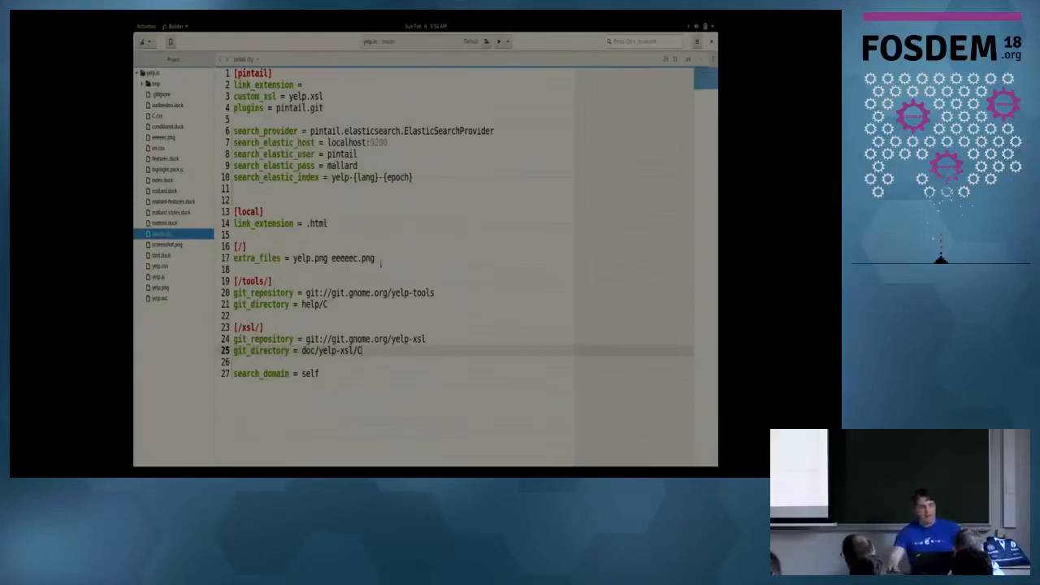
- Set search_domain = self on line 27 under [/xsl/] in pintail.cfg
double_click(276, 131)
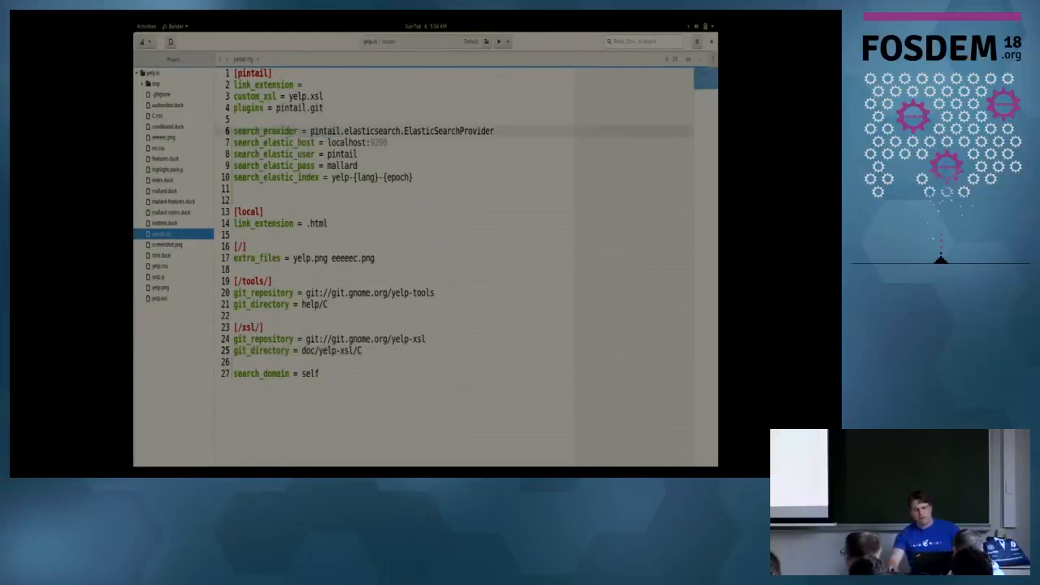
double_click(365, 131)
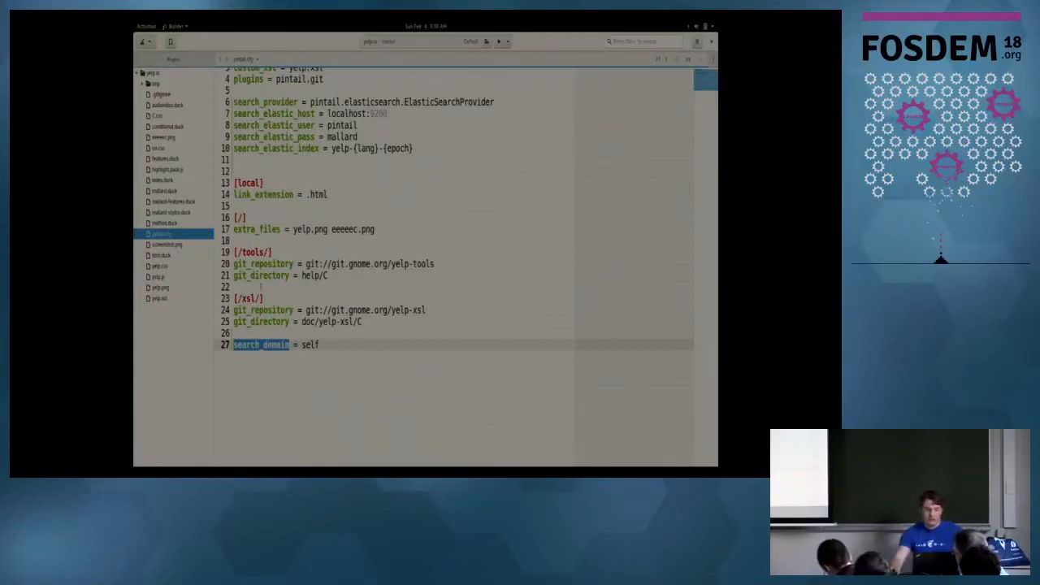
click(313, 345)
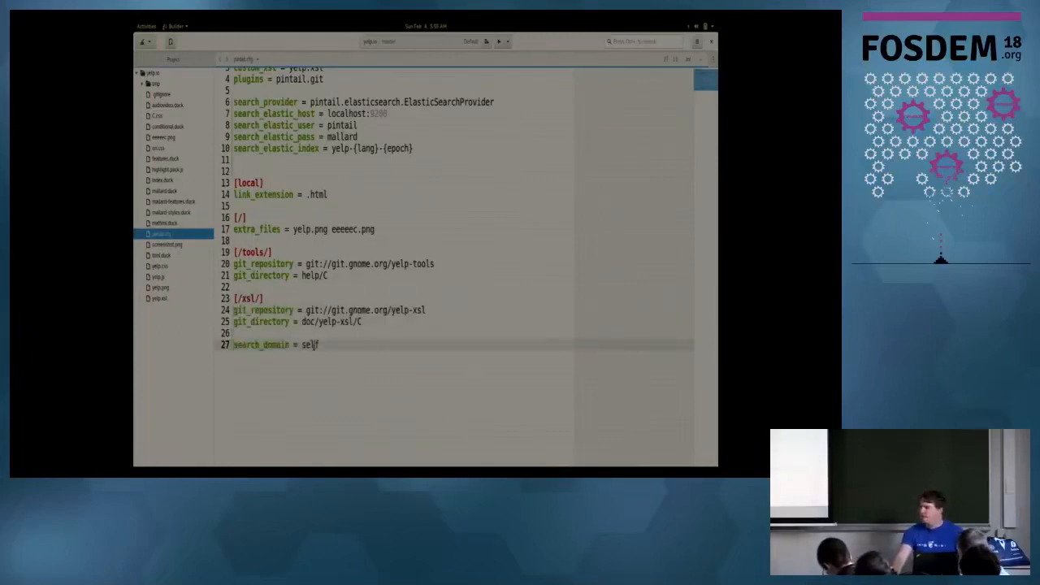
double_click(311, 345)
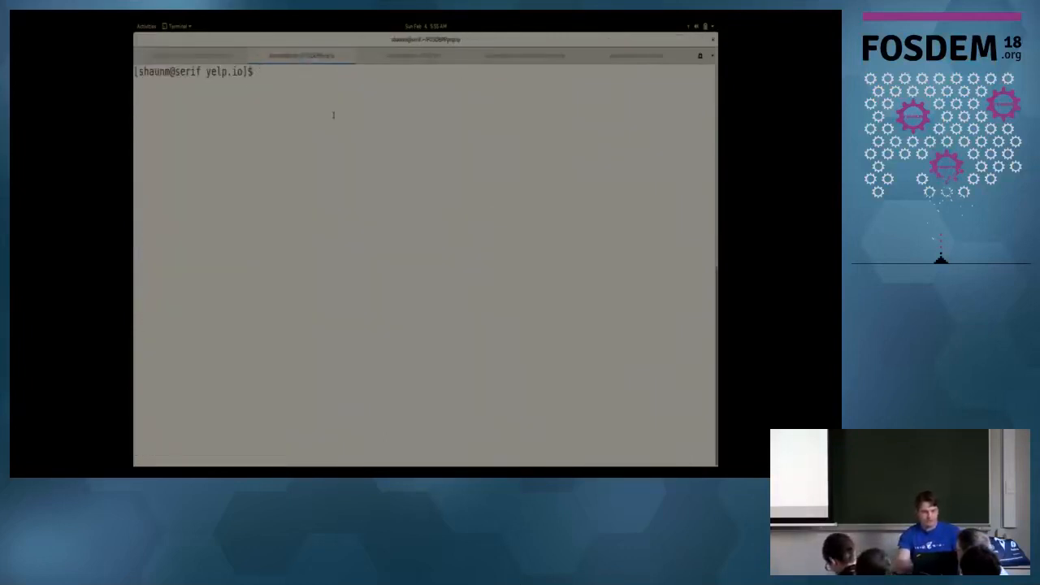
- Compose pintail build -v --no-update -o /var/www/html/ at the prompt without running it
text(pintail buil)
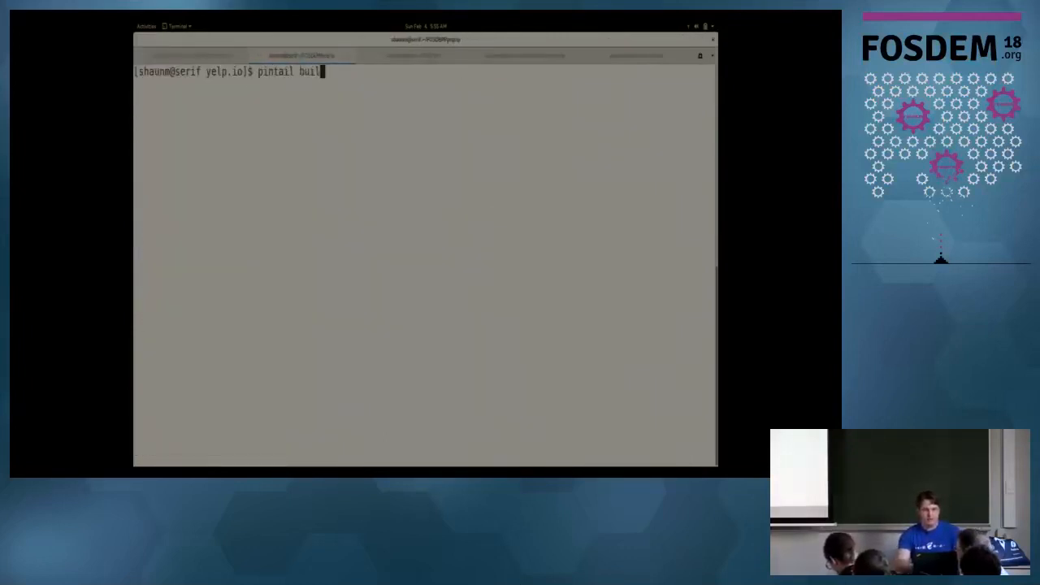
text(d -v --no)
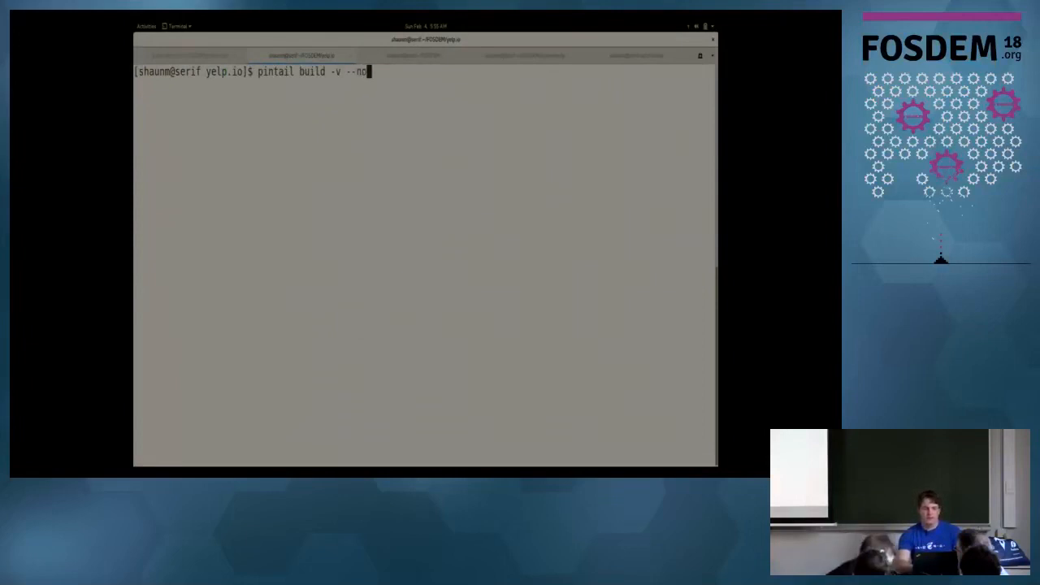
text(update)
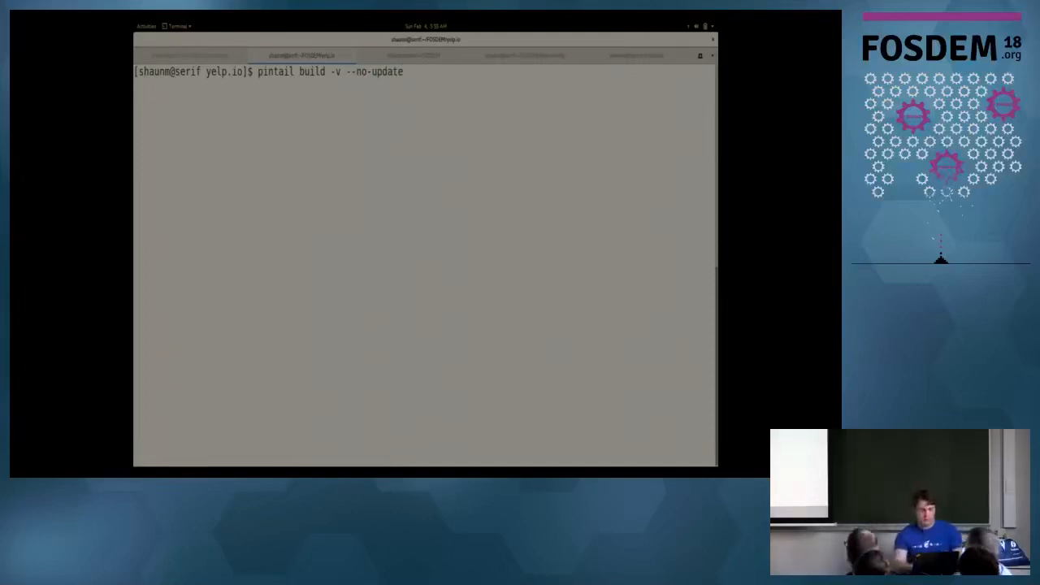
text(-o /var/)
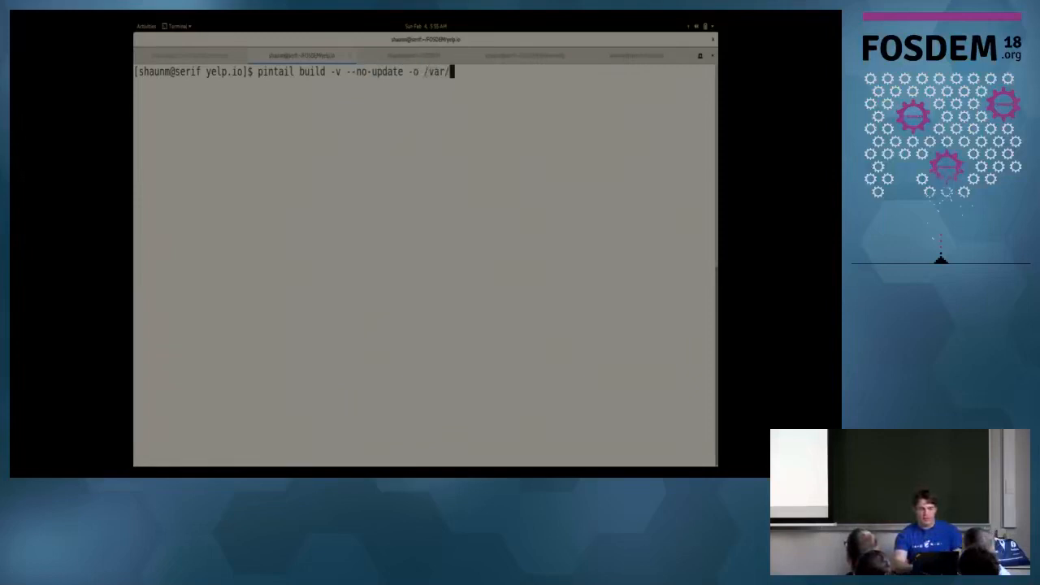
text(www/html/)
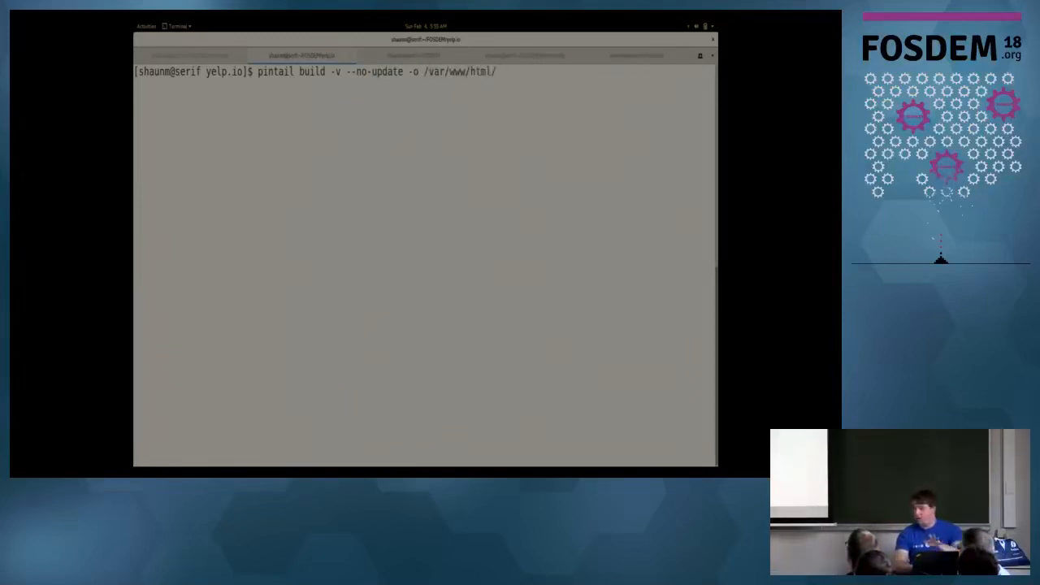
mouse_move(496, 72)
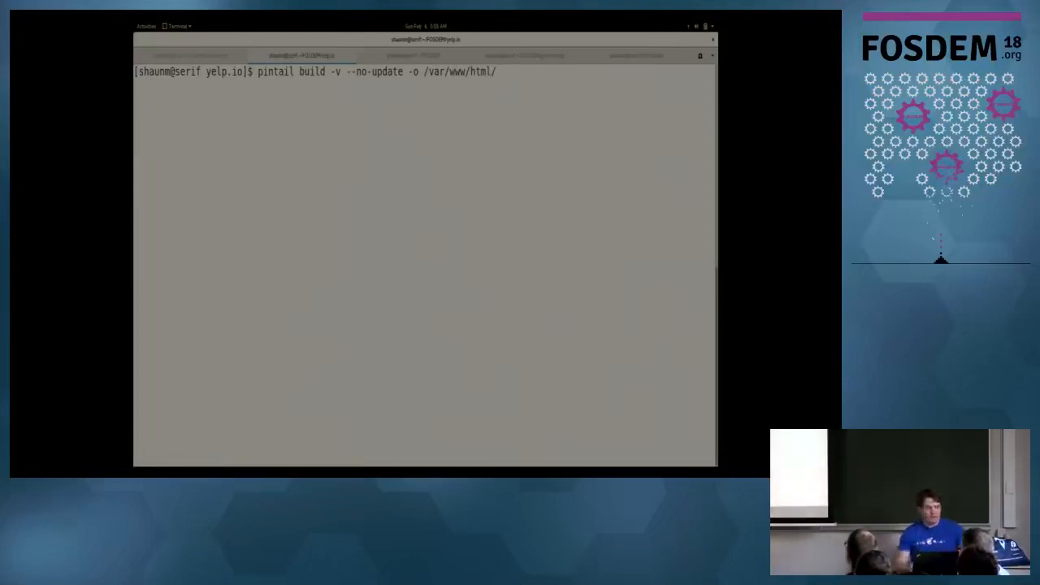
- Run the pintail build and review its HTML, media, FILE and INDEX output lines
key(Return)
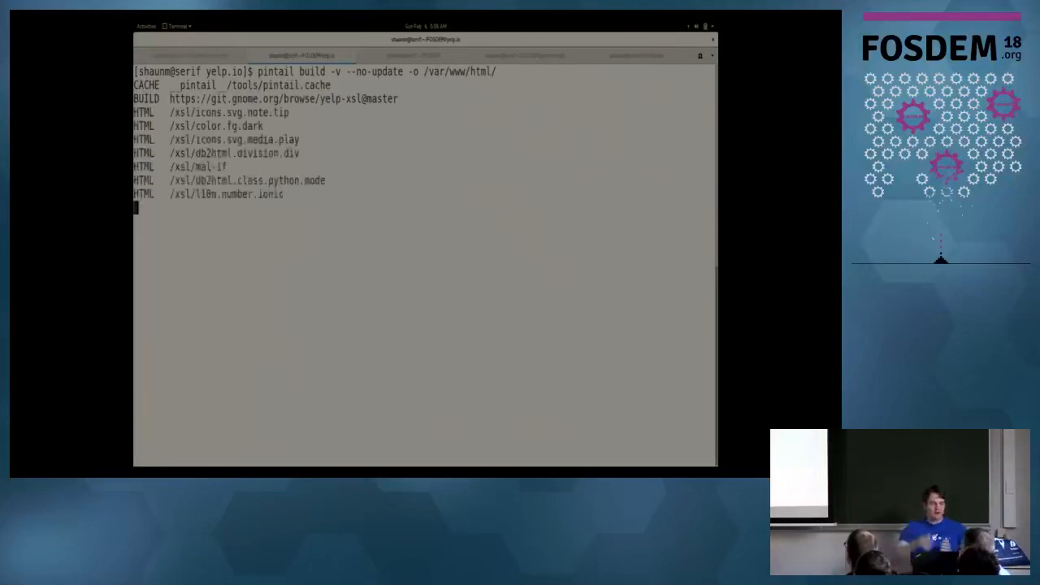
scroll(down, 3)
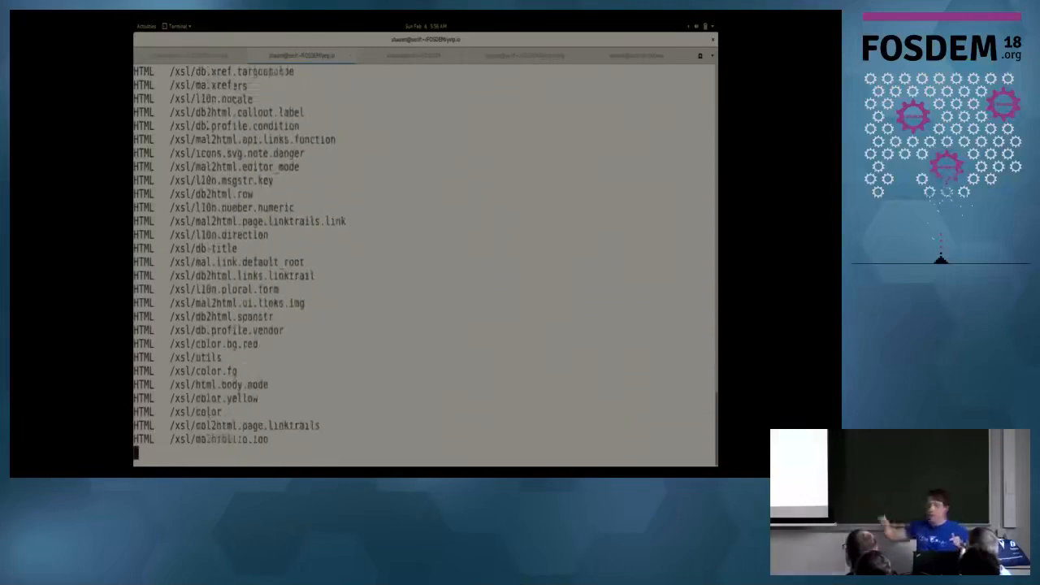
scroll(down, 3)
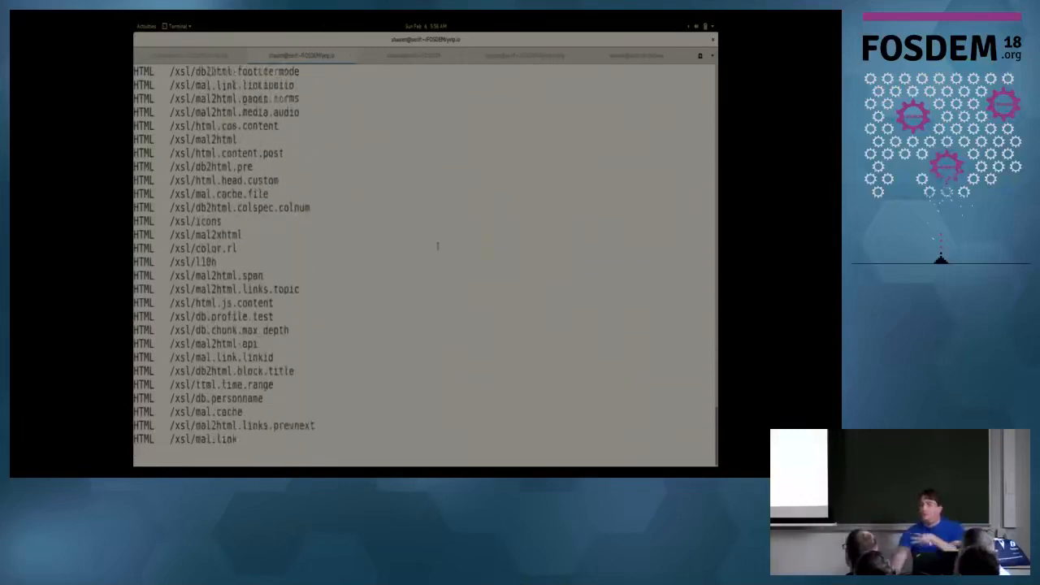
scroll(down, 3)
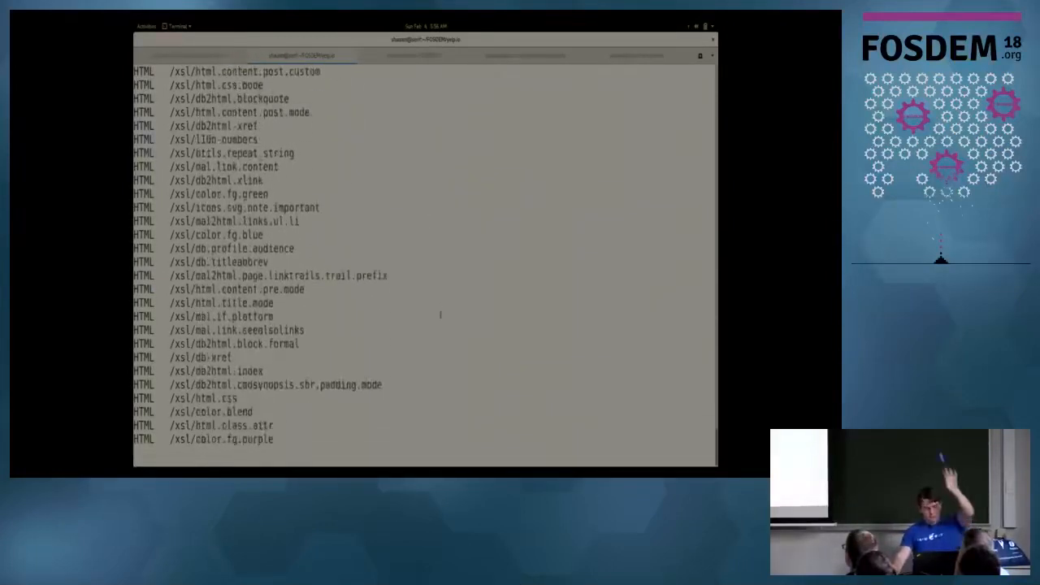
scroll(down, 3)
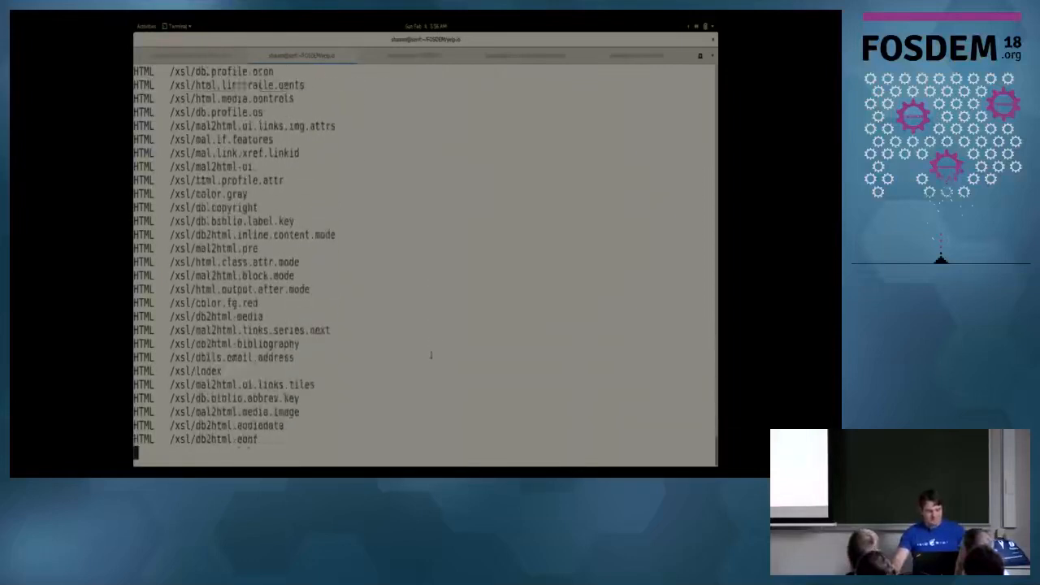
scroll(down, 3)
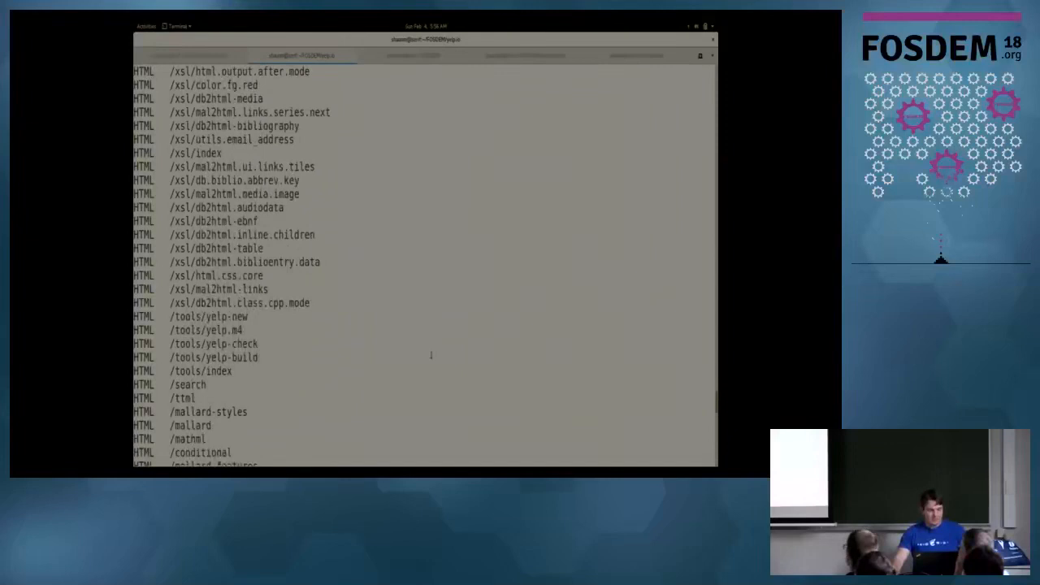
scroll(down, 3)
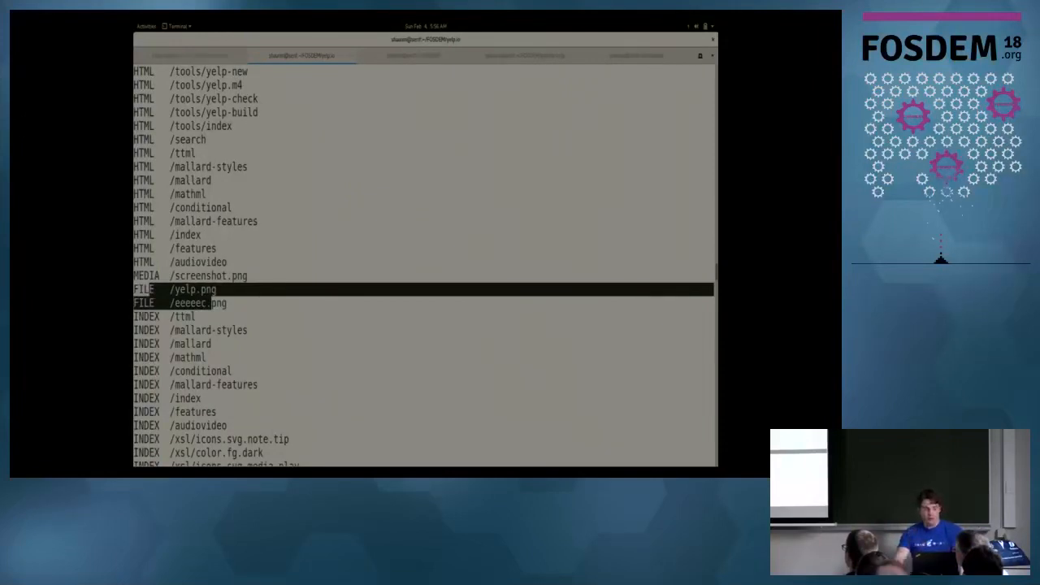
scroll(down, 3)
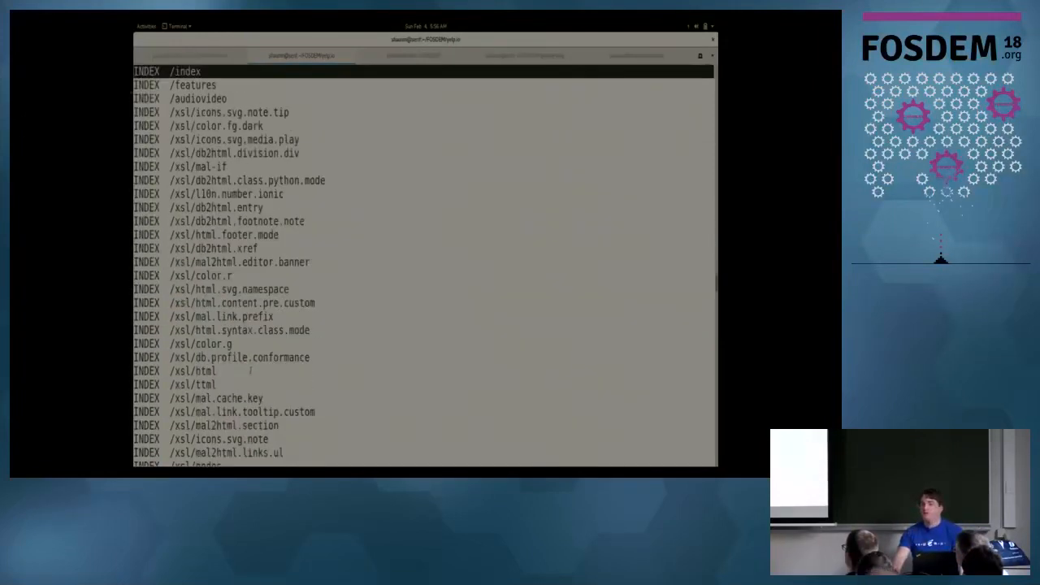
scroll(down, 3)
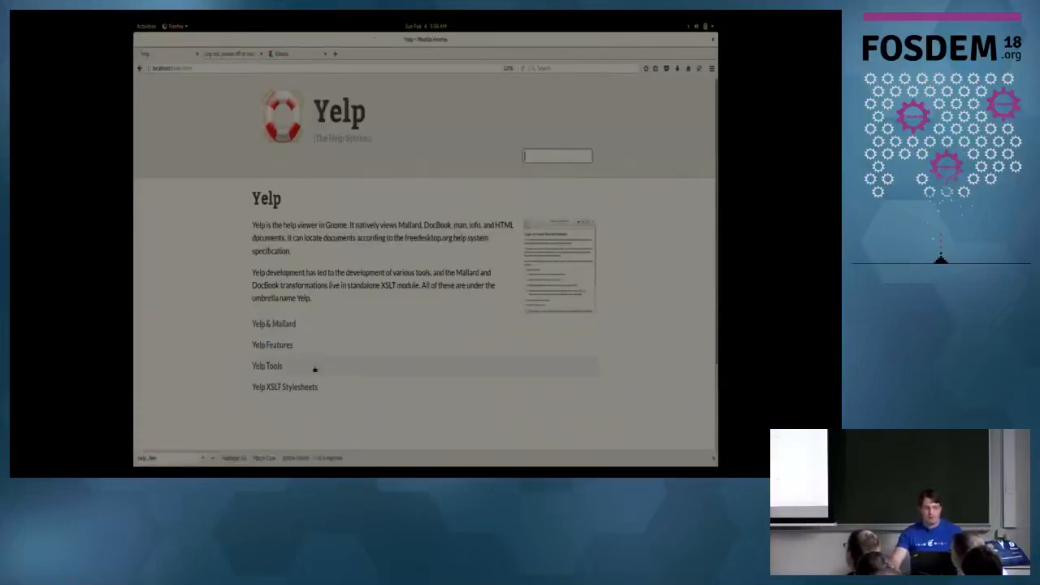
- Navigate via Yelp XSLT Stylesheets and XSLT Parameters to the mal.if.custom page
click(285, 387)
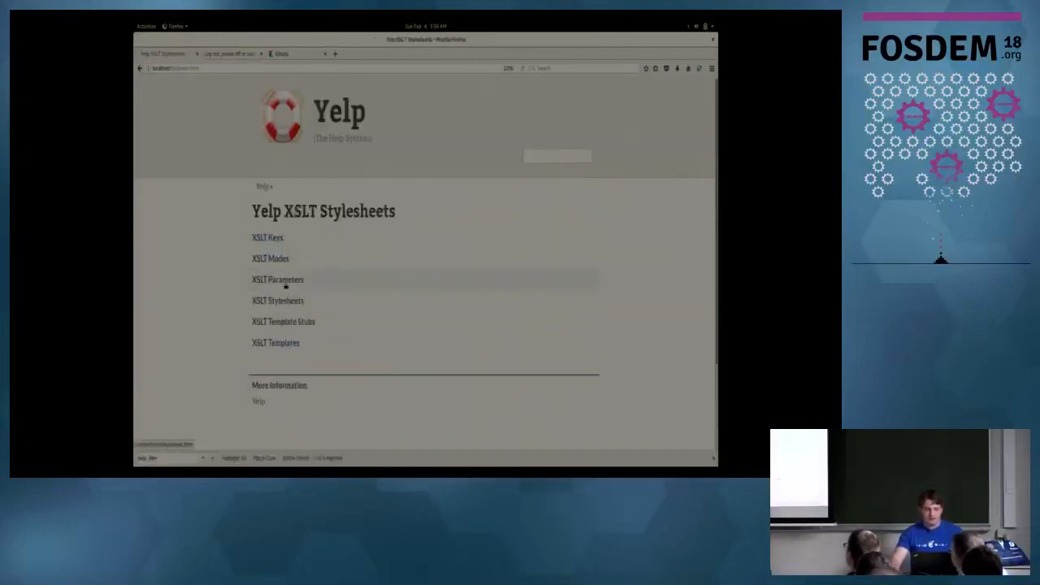
click(277, 279)
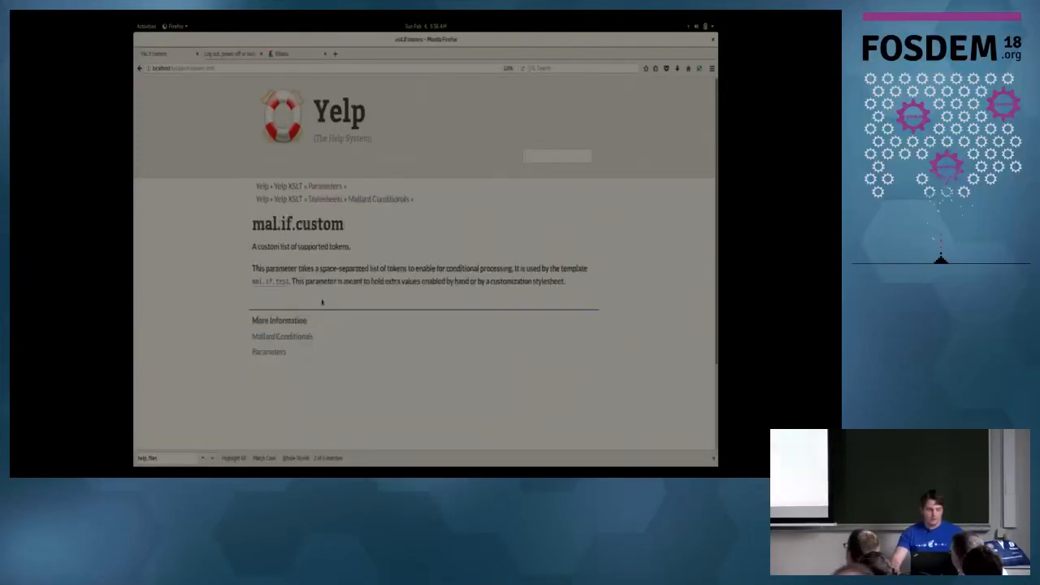
mouse_move(364, 294)
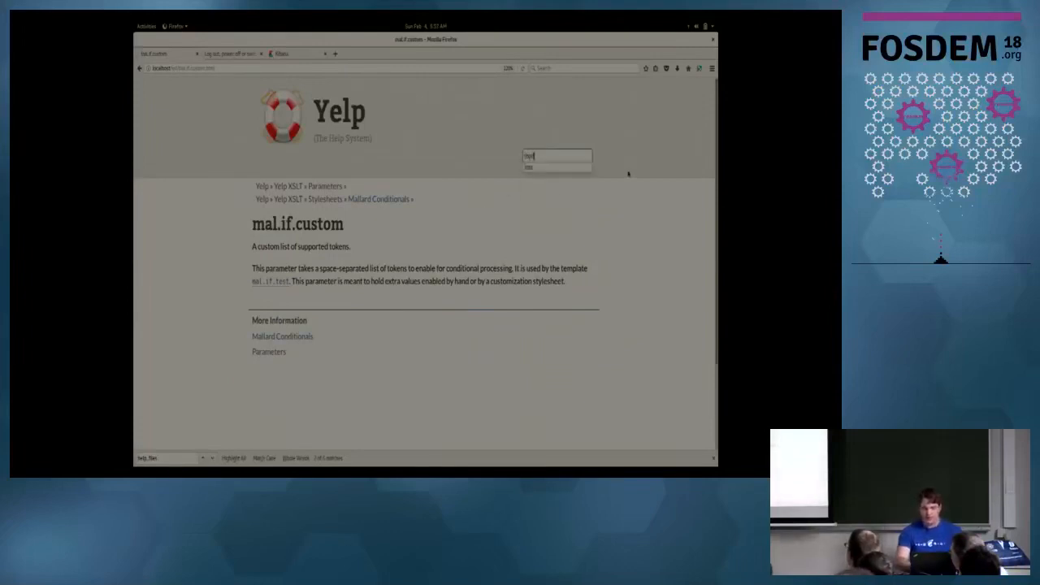
- Search the site header for ttml, listing TTML Utilities and related stylesheet entries
key(Return)
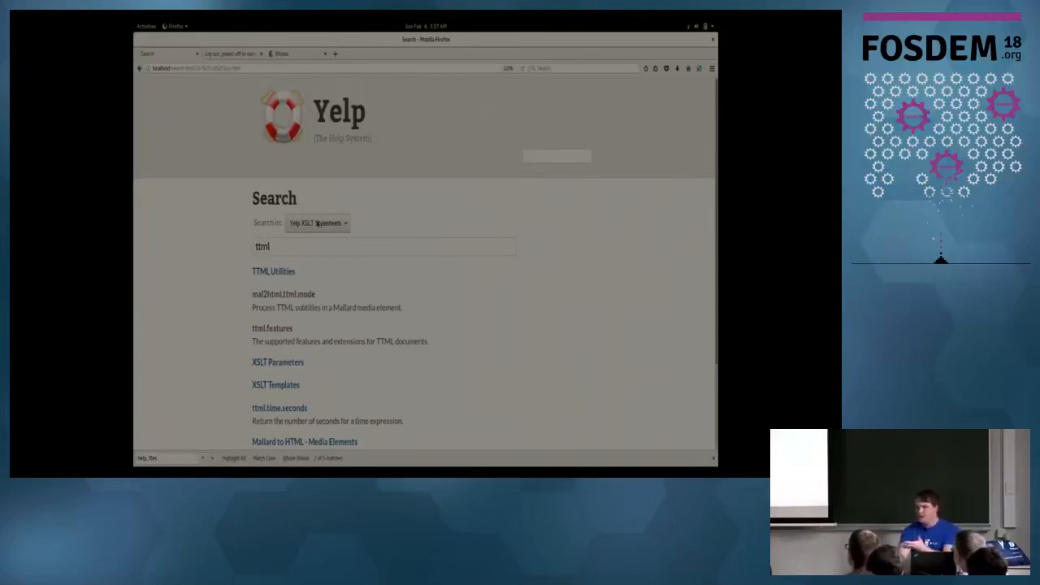
- Switch Search in to Entire Site and open the TTML feature page from the results
click(317, 223)
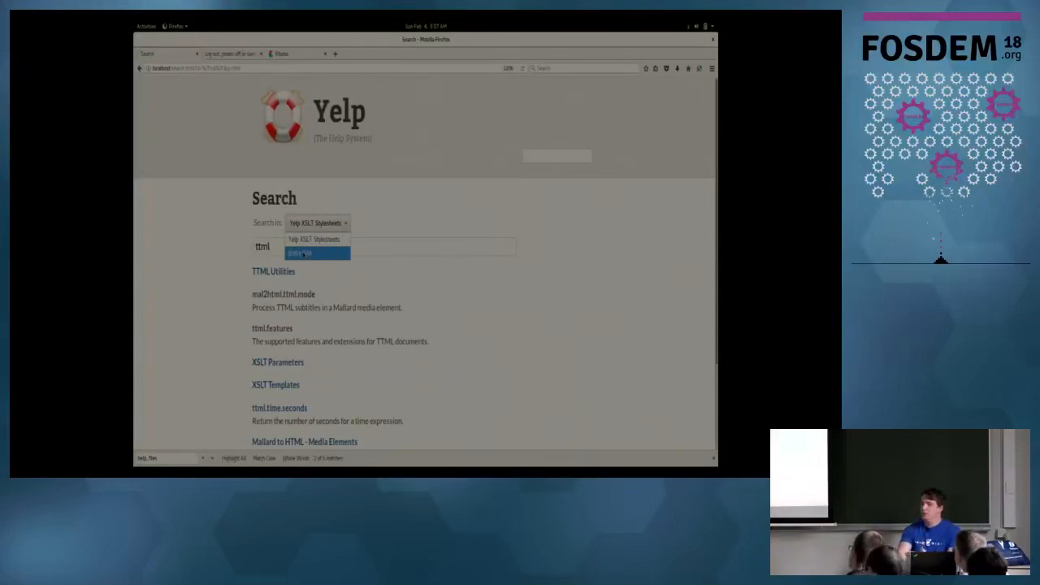
click(299, 252)
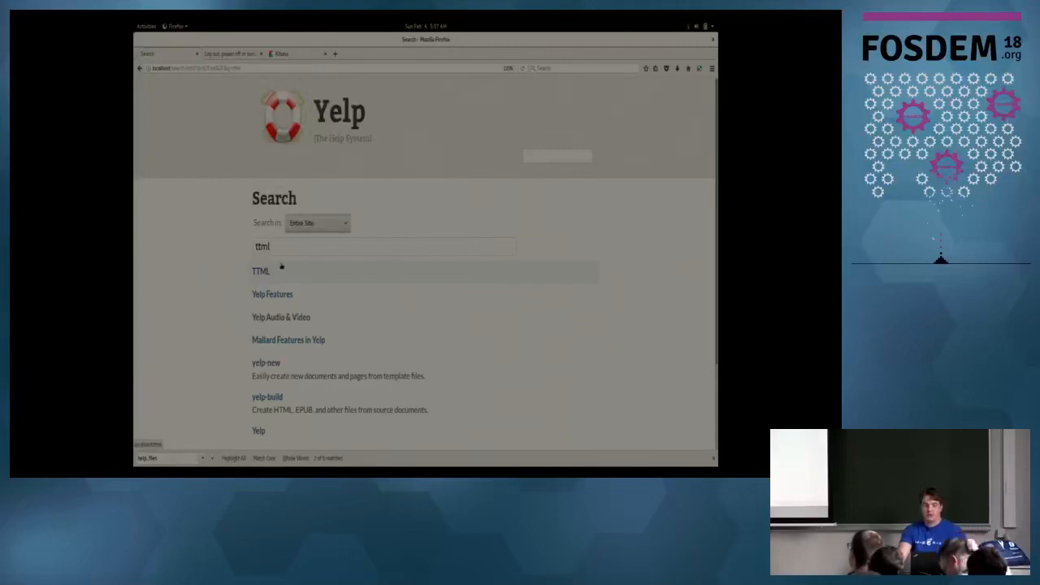
click(261, 271)
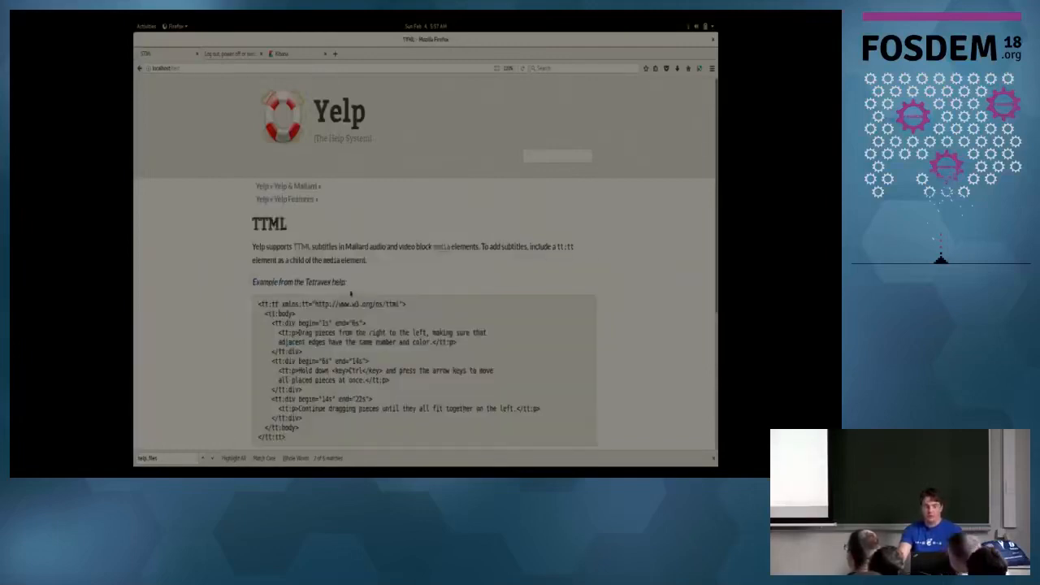